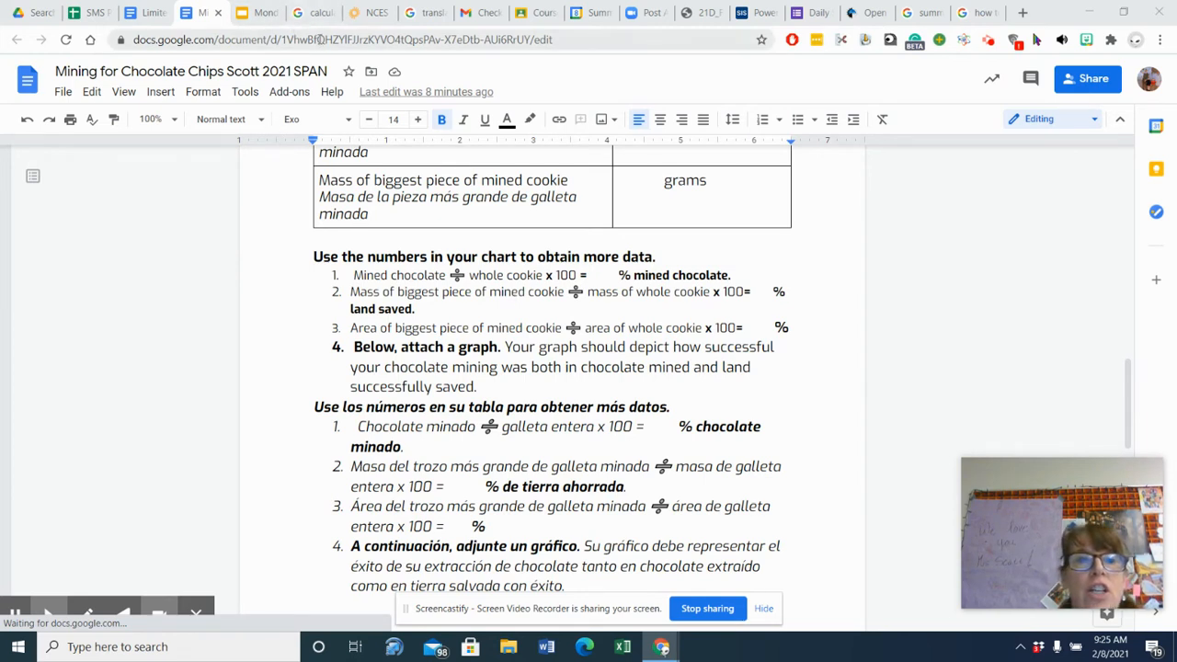
# - On the percent composition slide, write '% = 1.2 g' over '5.4 g x 100'
pyautogui.click(233, 13)
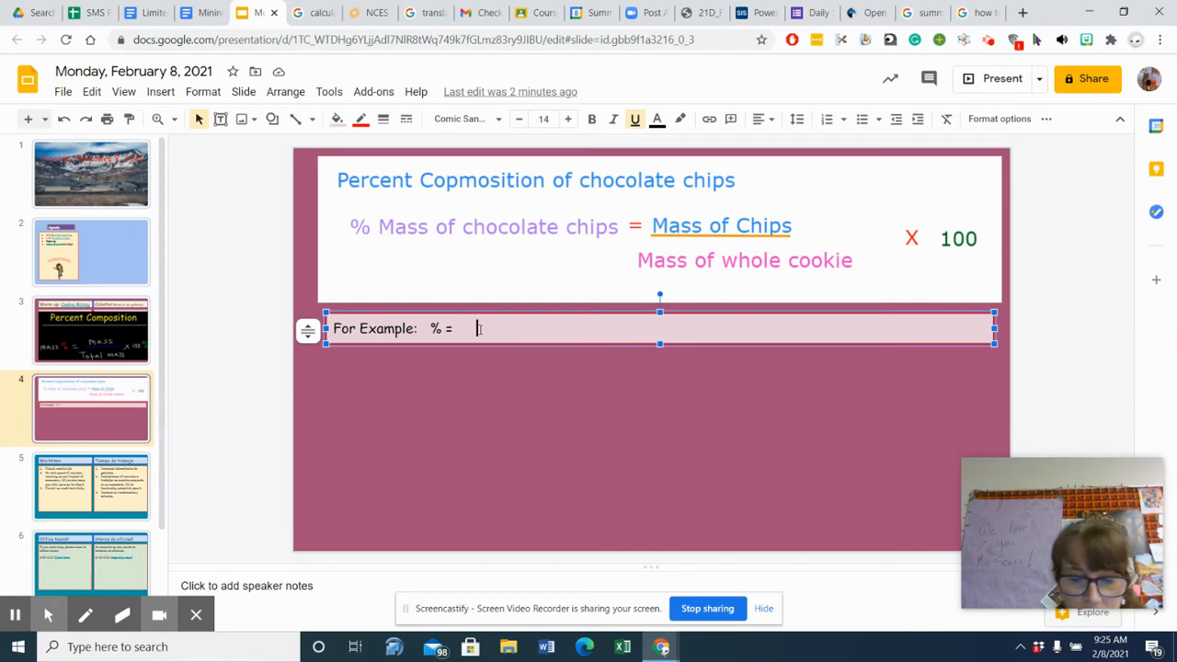
pyautogui.write('1.2 g')
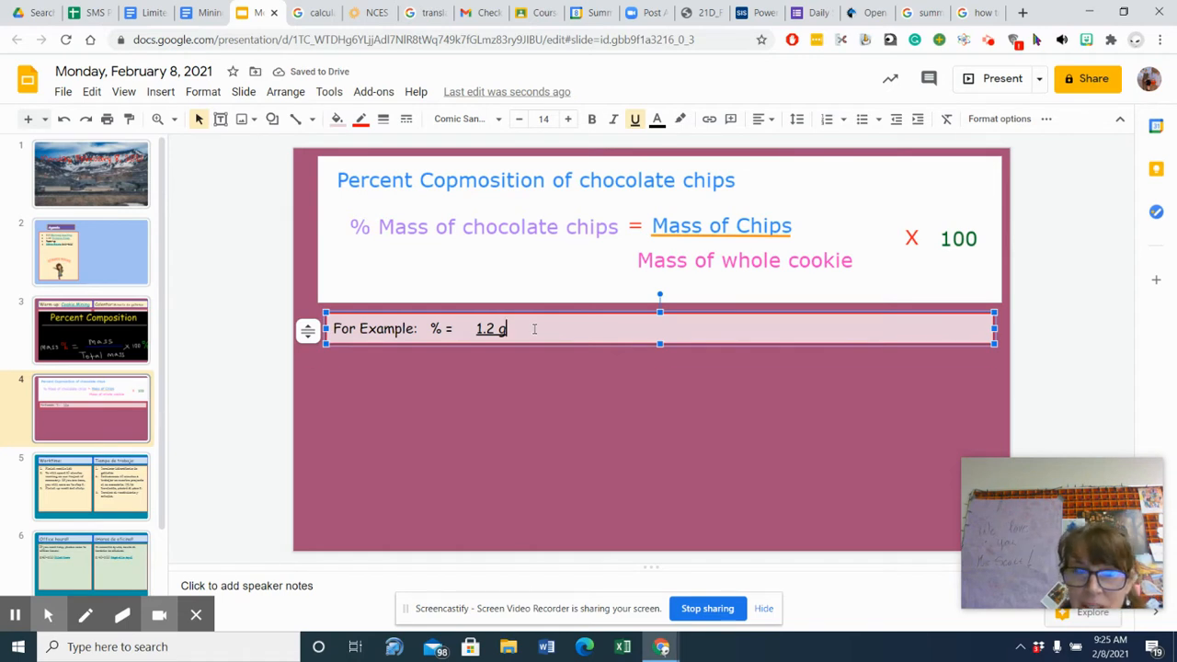
pyautogui.press('Enter')
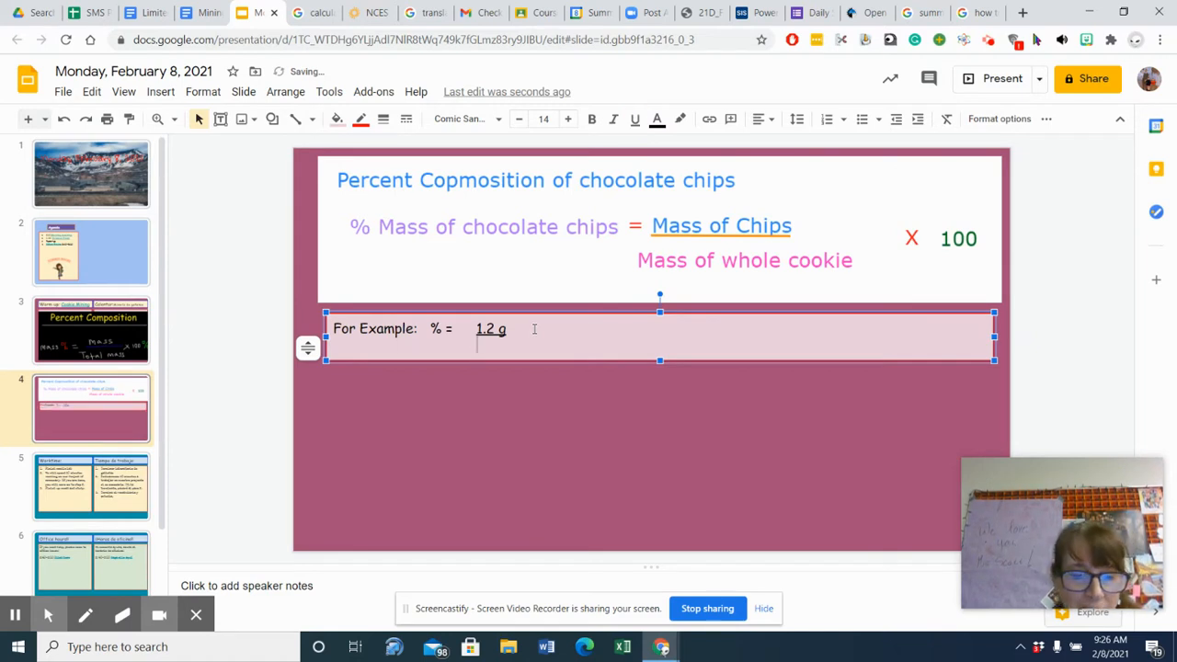
pyautogui.write('5')
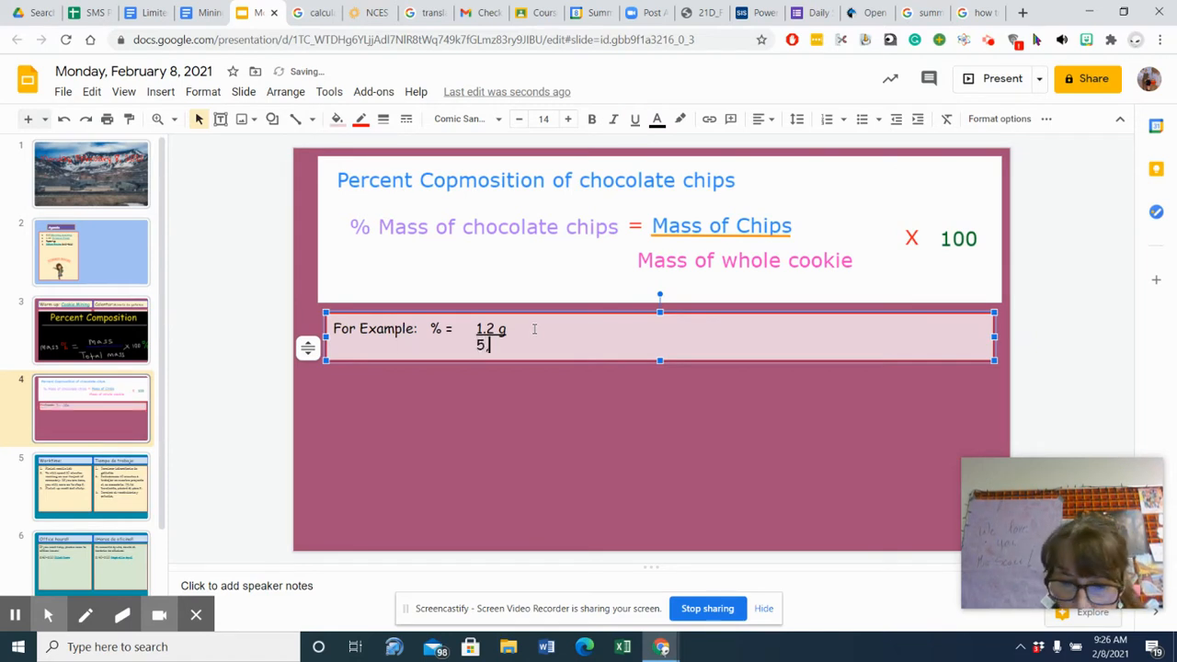
pyautogui.write('.4')
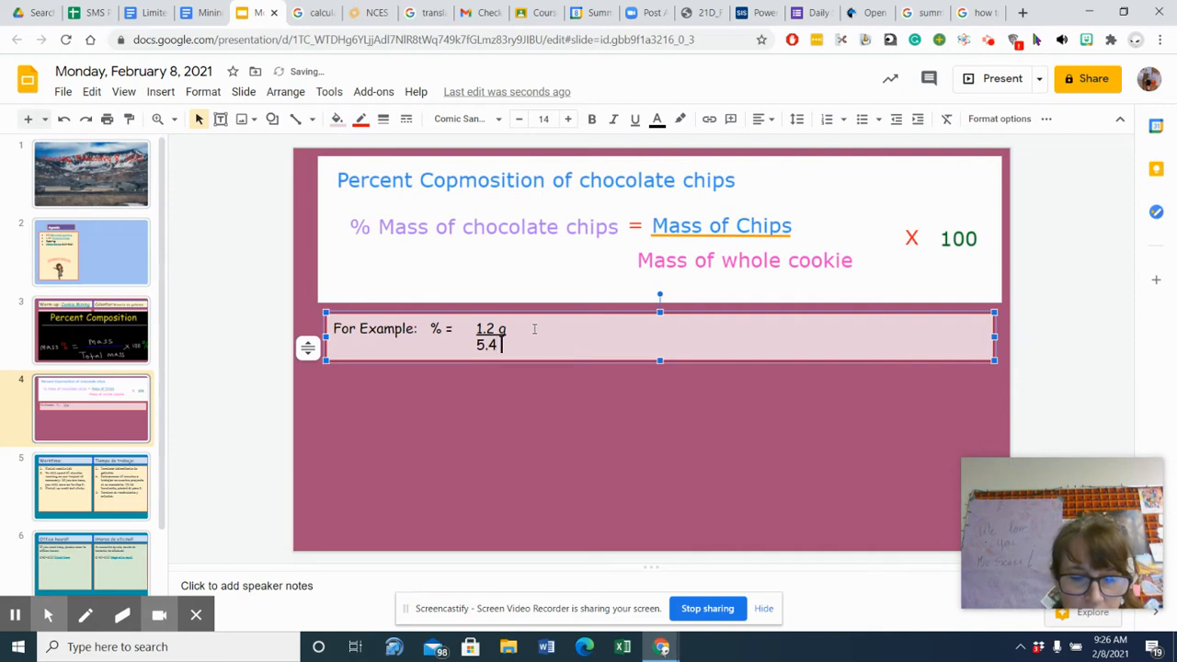
pyautogui.write('g')
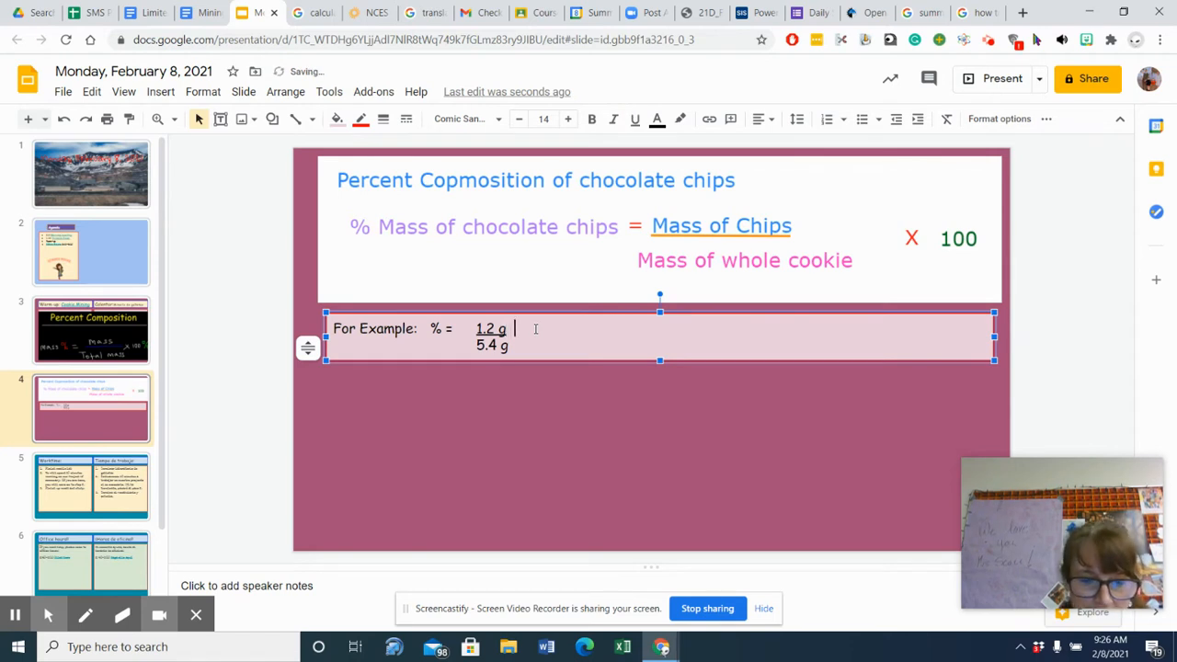
pyautogui.write('x')
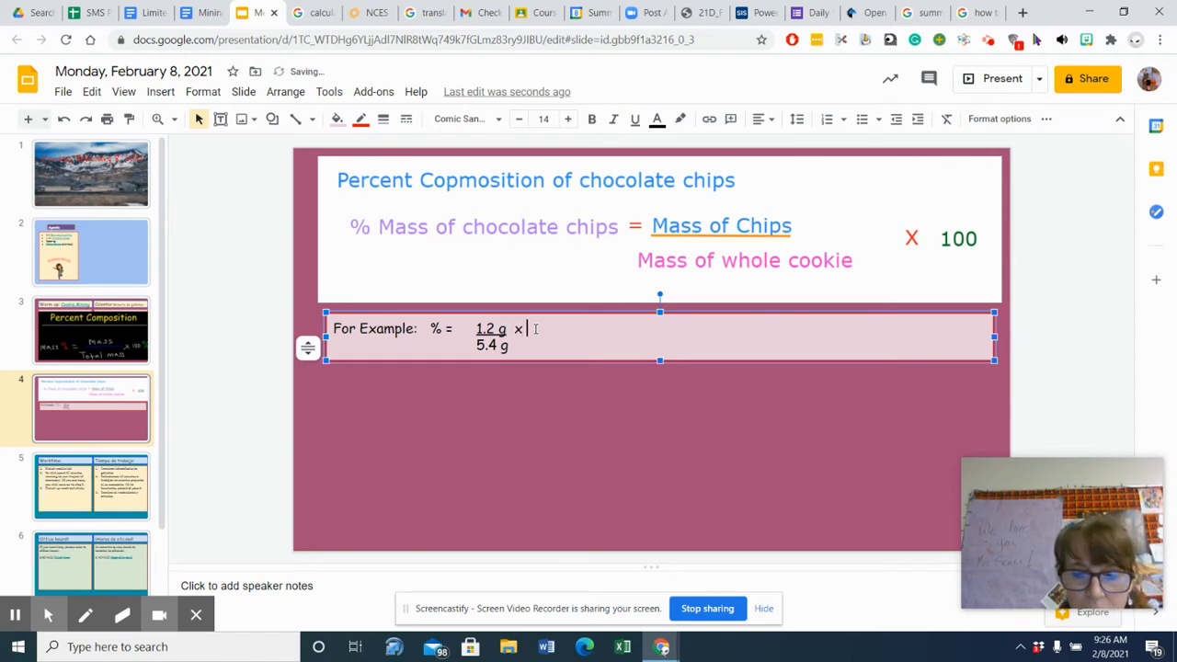
pyautogui.write('100')
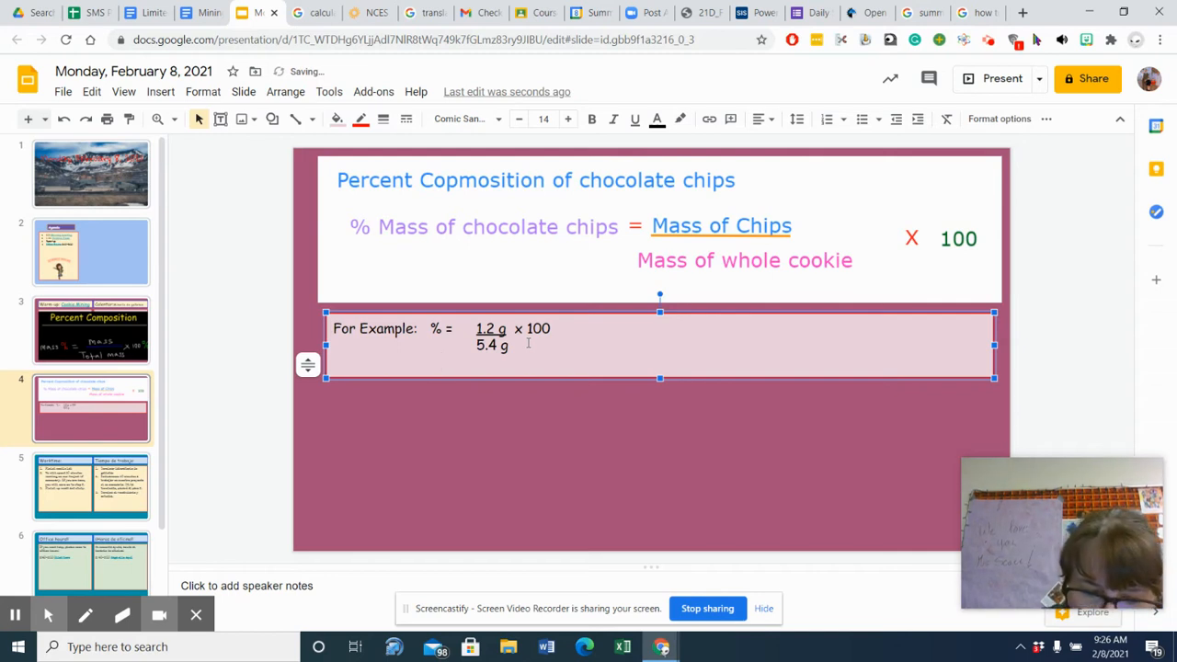
# - Start a second '% =' line, then compute 1.2 ÷ 5.4 × 100 = 22.22 in Google's calculator
pyautogui.write('%')
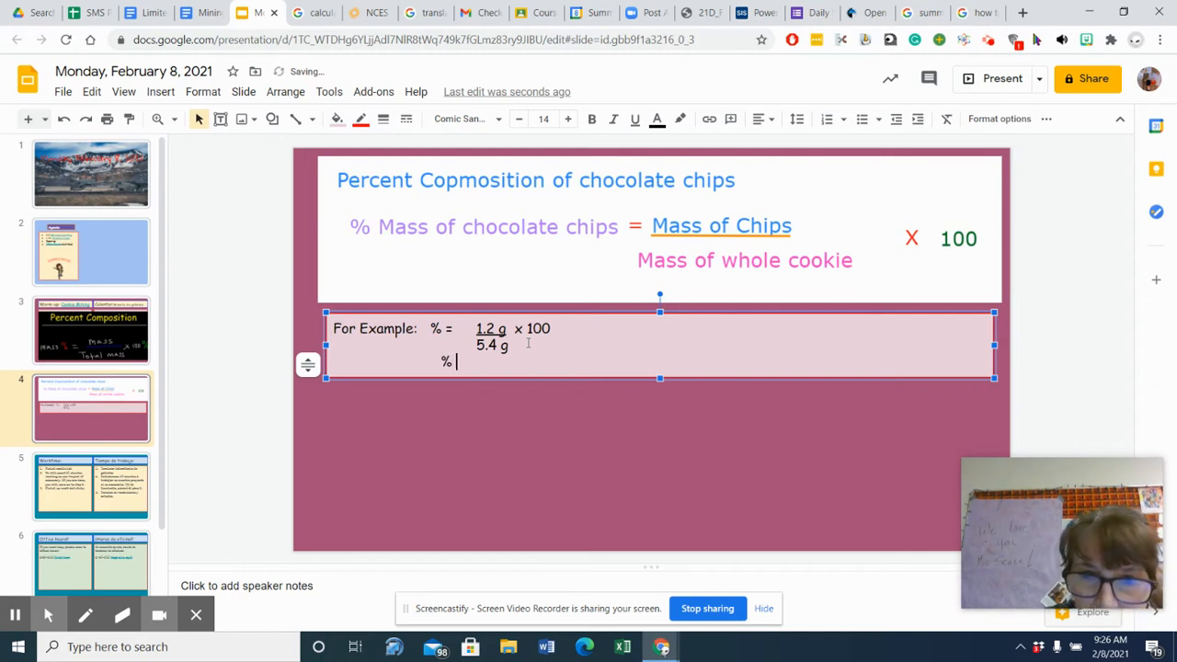
pyautogui.write('=')
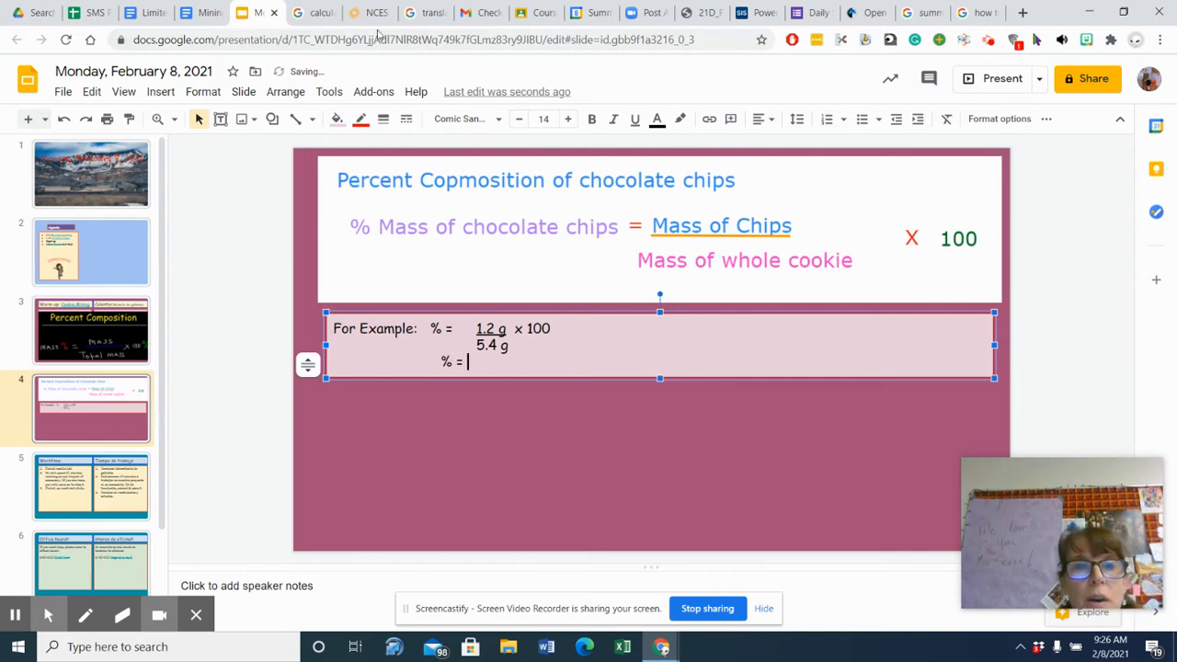
pyautogui.click(321, 12)
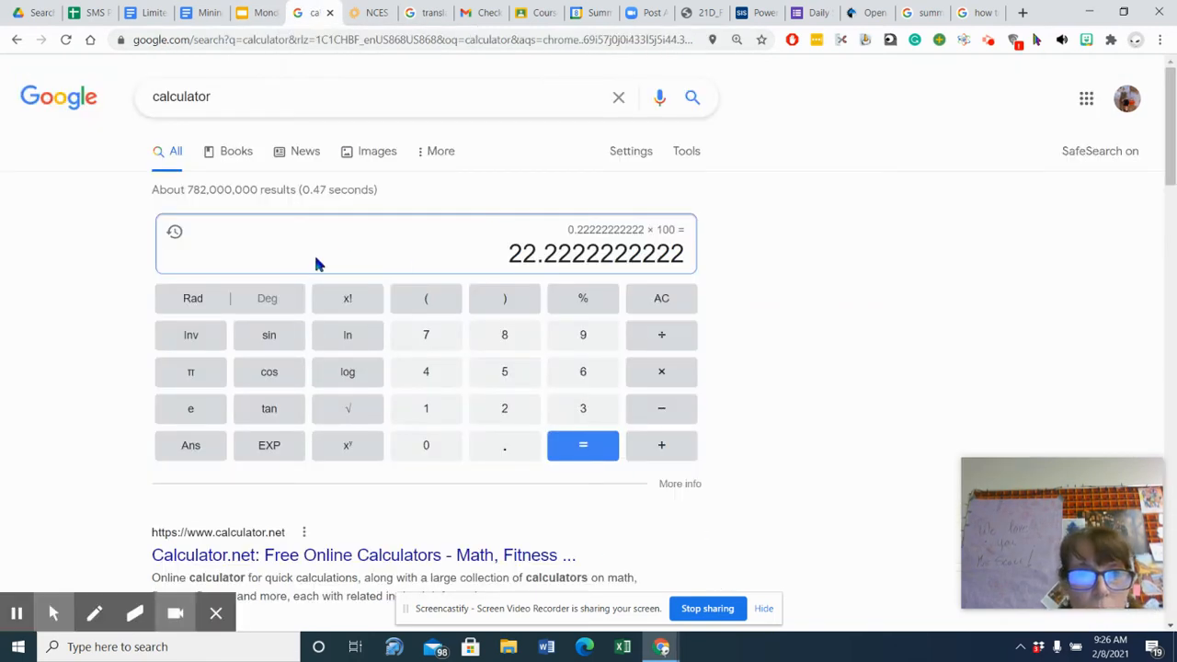
pyautogui.click(660, 298)
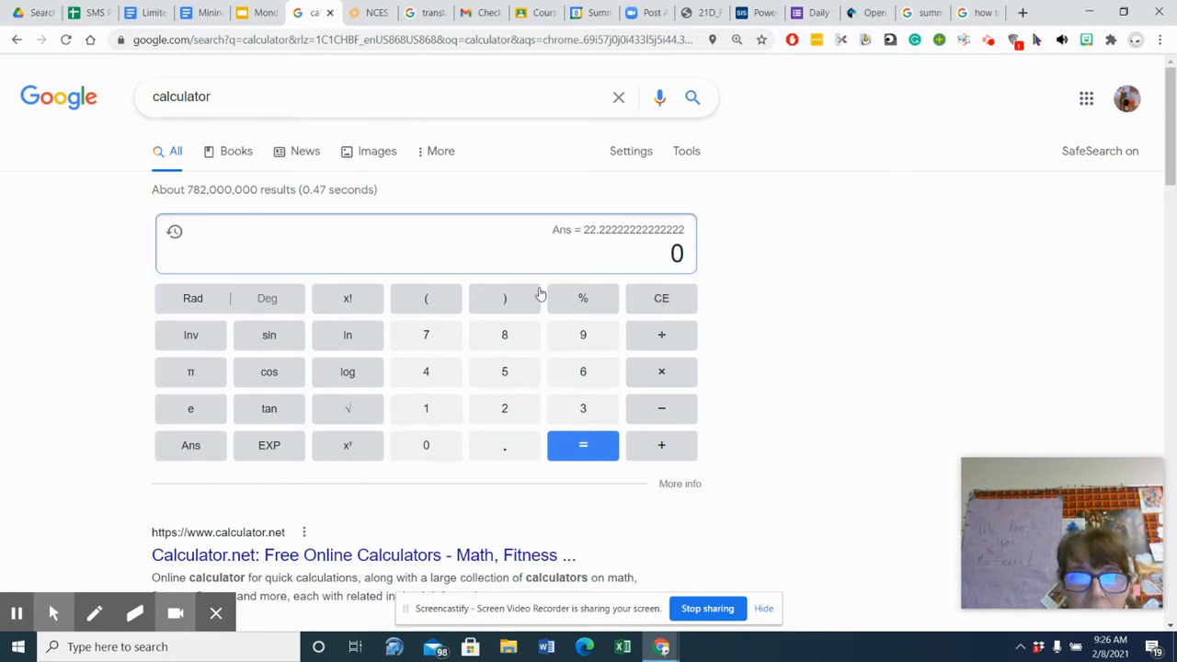
pyautogui.moveTo(559, 261)
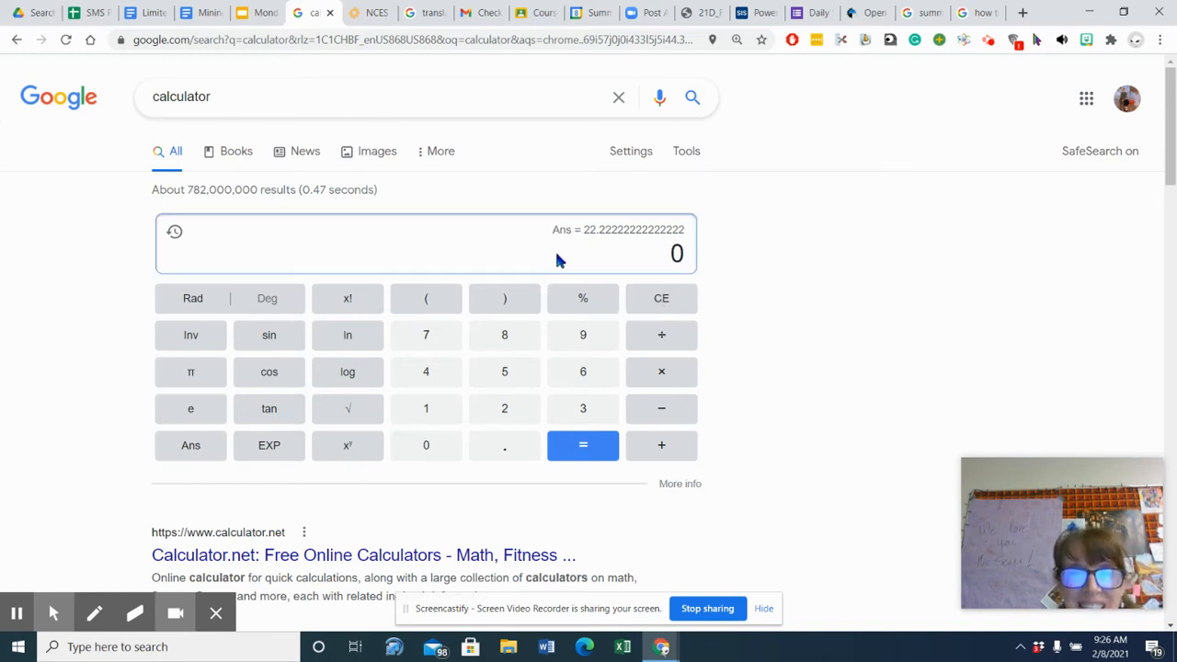
pyautogui.click(426, 408)
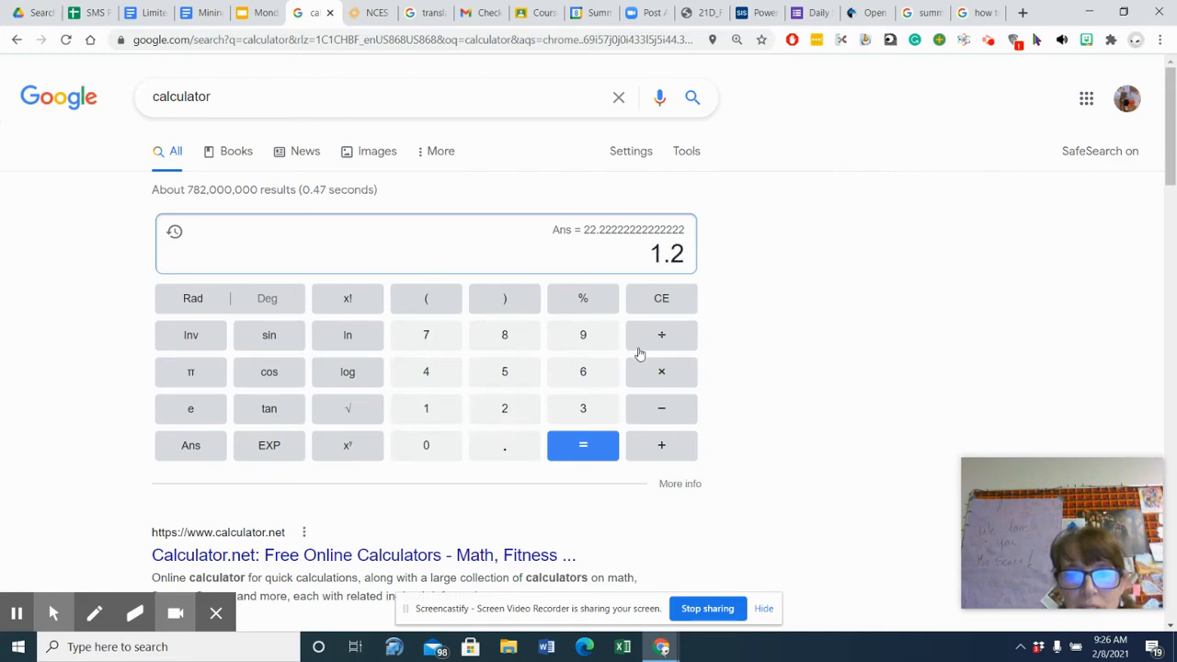
pyautogui.click(661, 371)
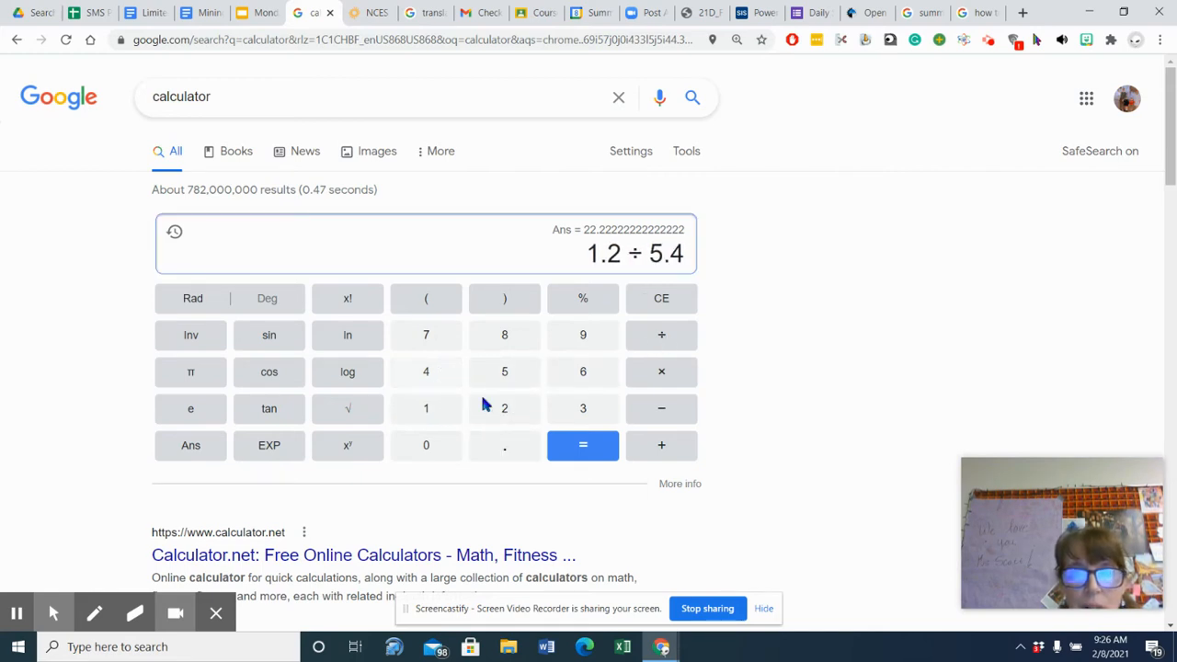
pyautogui.click(582, 445)
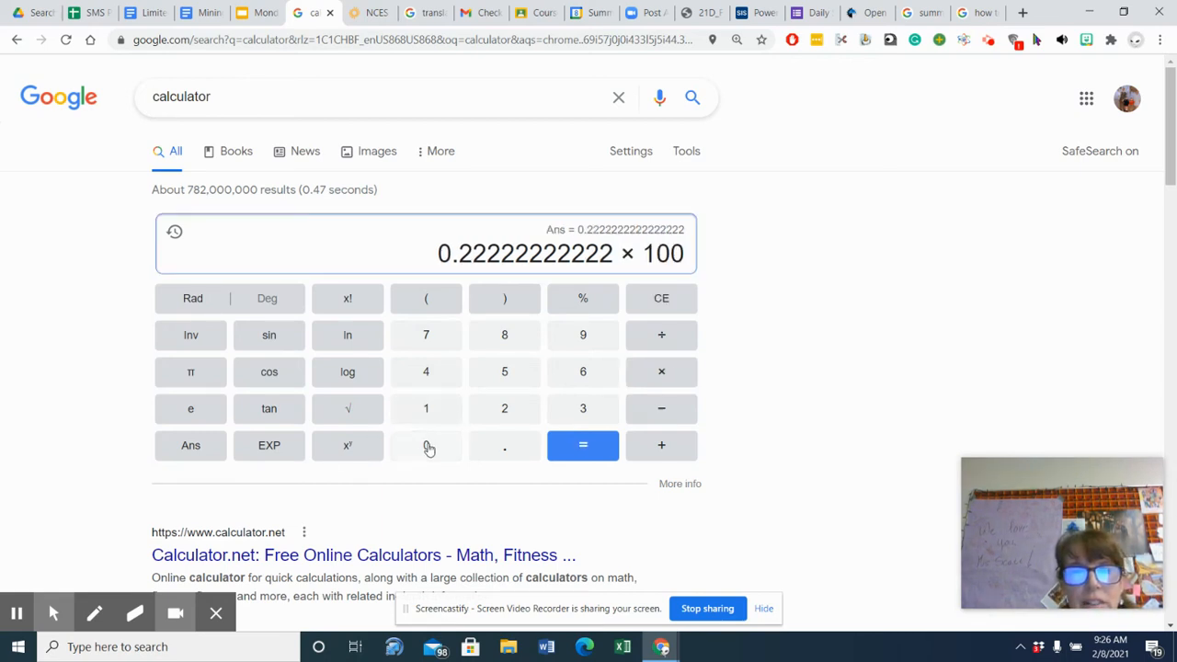
pyautogui.click(582, 446)
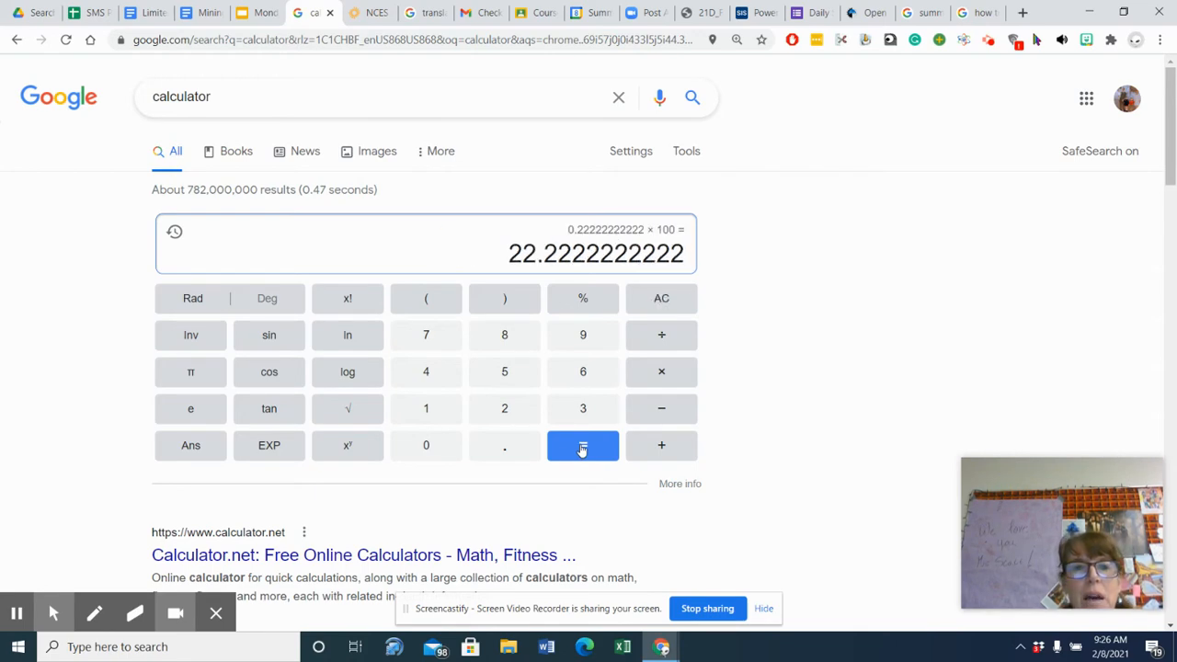
# - Complete the slide's second line as '% = 22%' and go to the NCES Create a Graph page
pyautogui.click(254, 12)
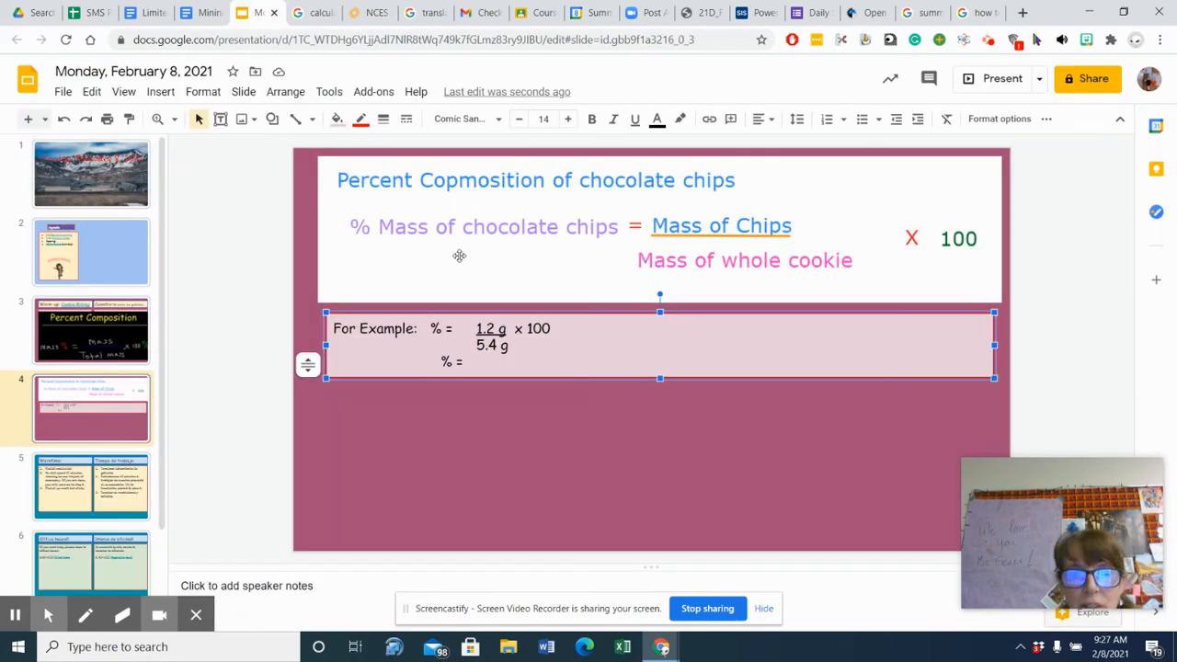
pyautogui.write('22')
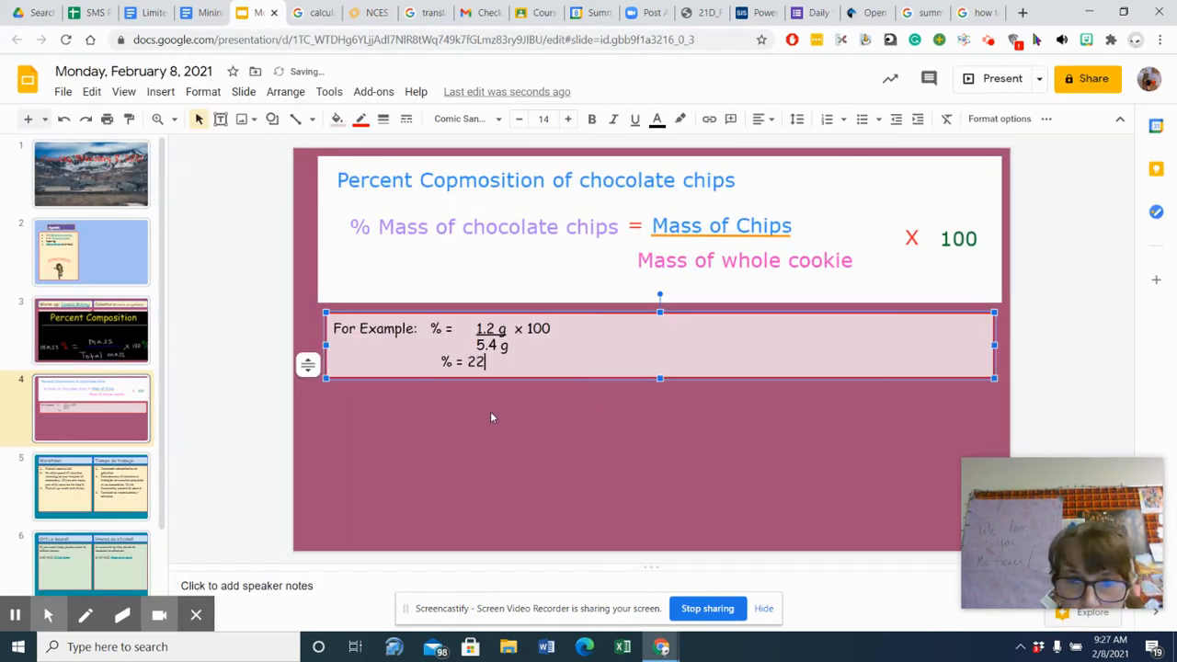
pyautogui.write('%')
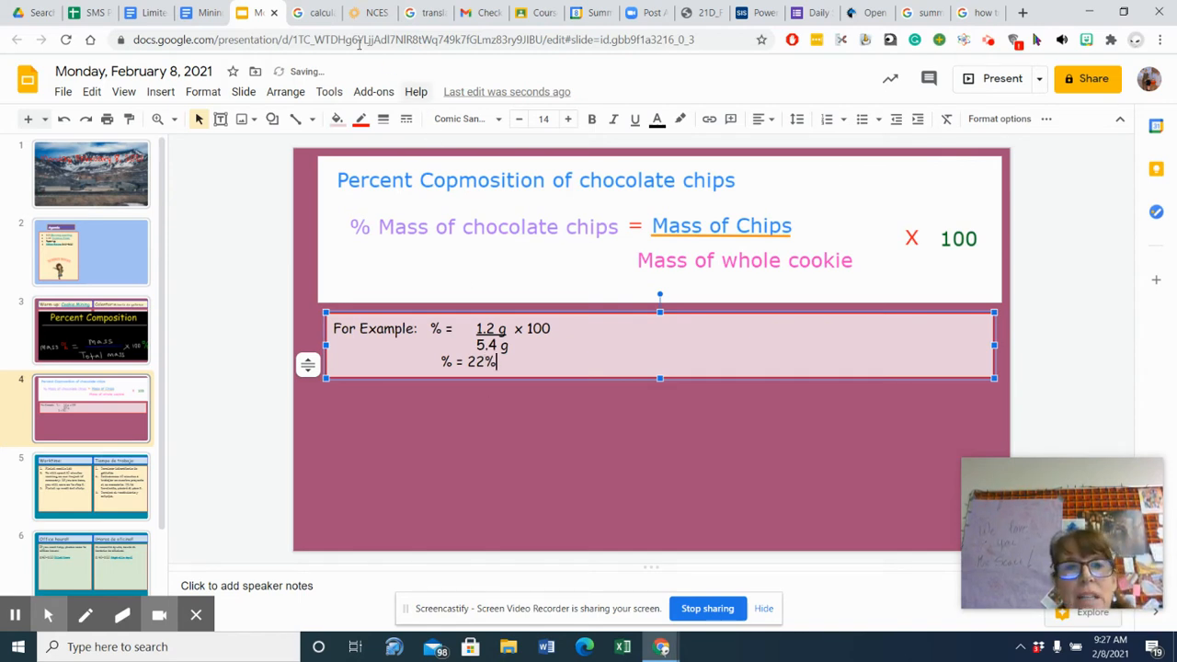
pyautogui.click(260, 12)
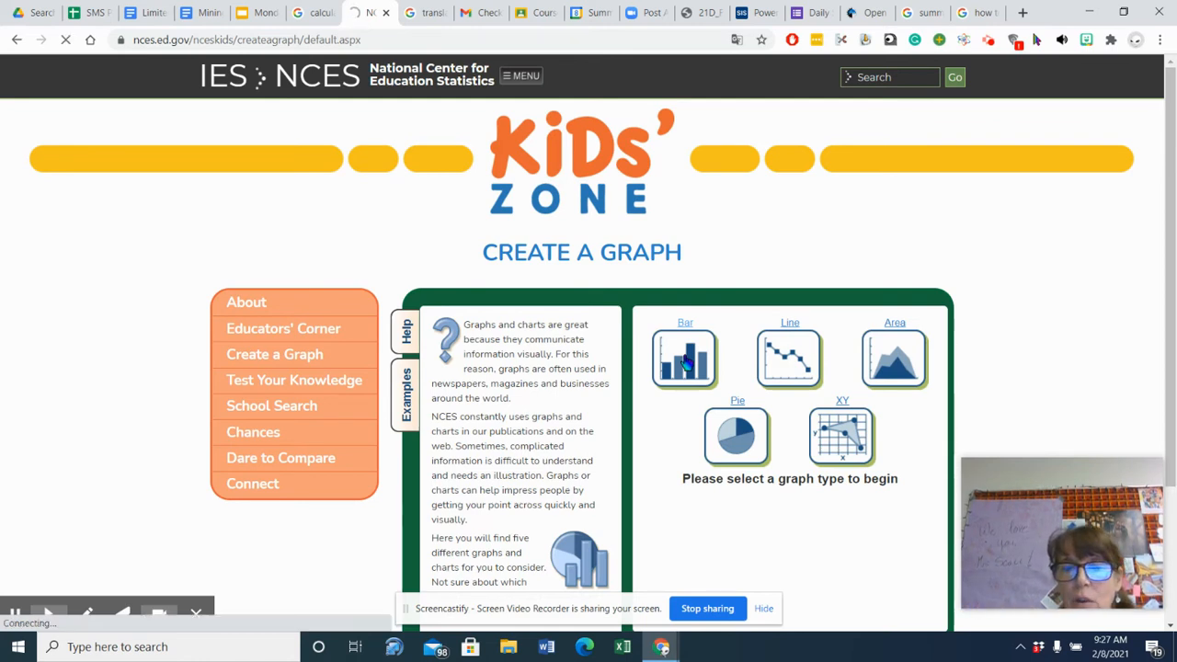
# - Choose the Bar graph type and look through its direction, shape and style options
pyautogui.click(684, 359)
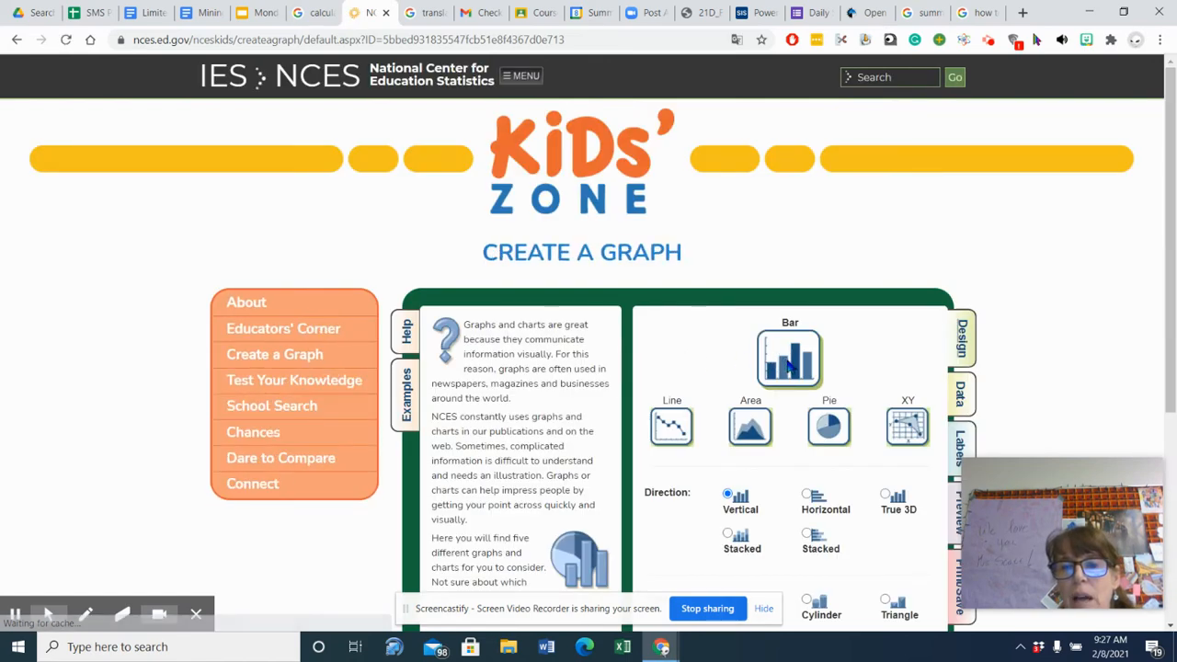
pyautogui.scroll(-3)
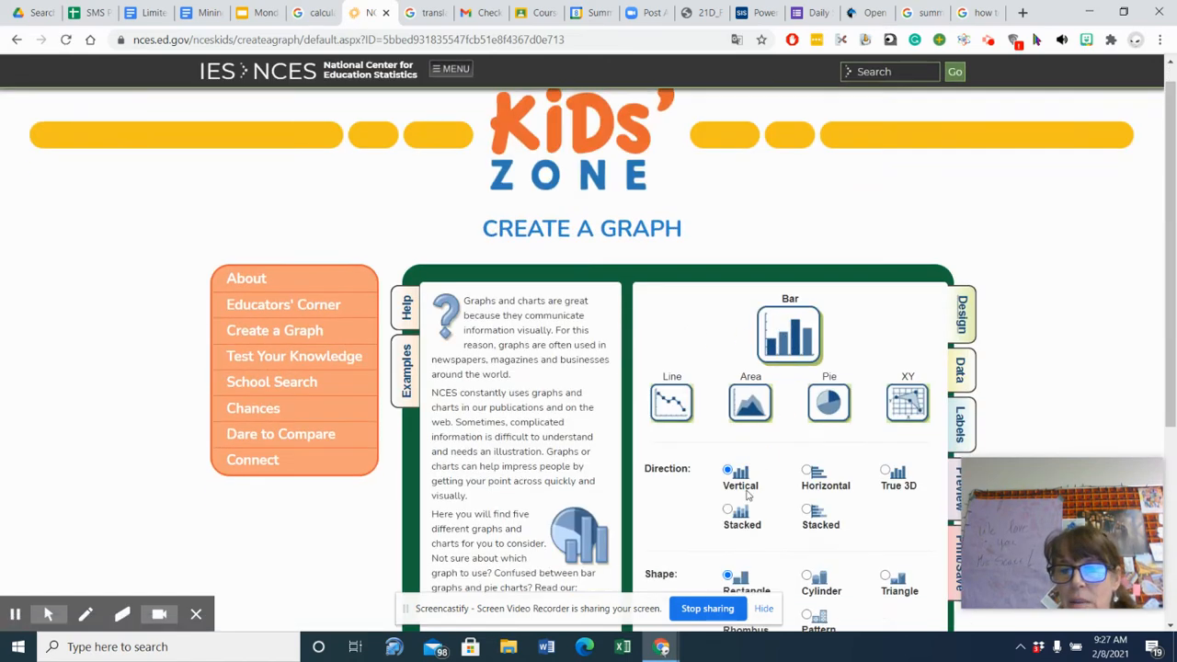
pyautogui.scroll(-3)
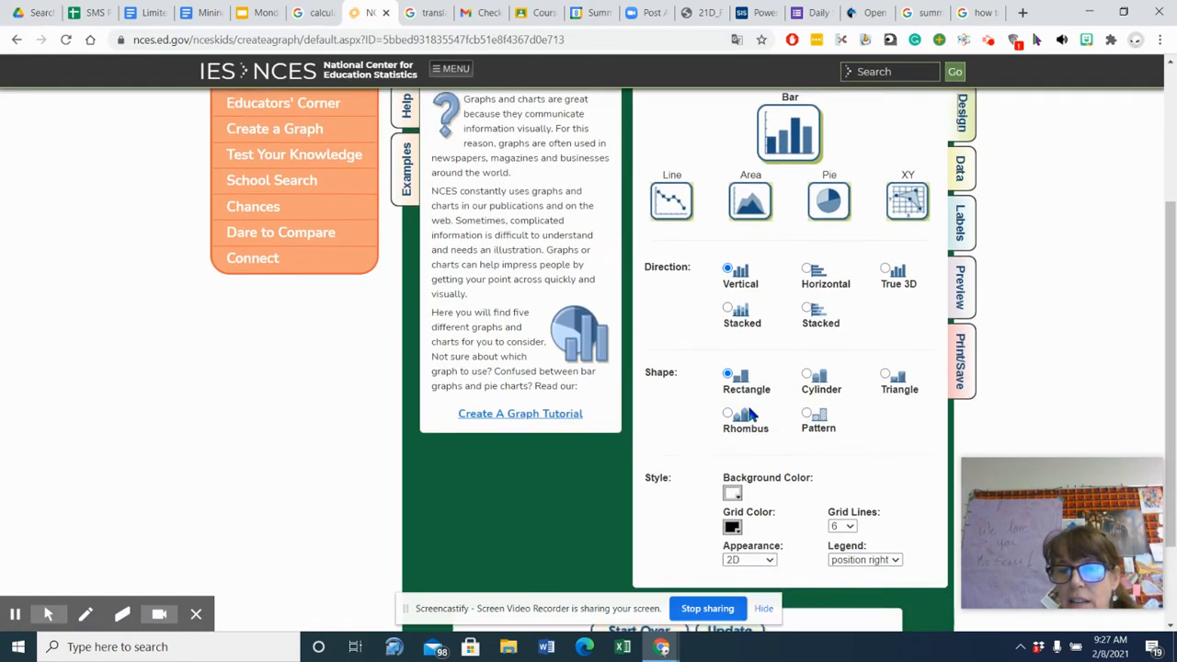
pyautogui.click(732, 493)
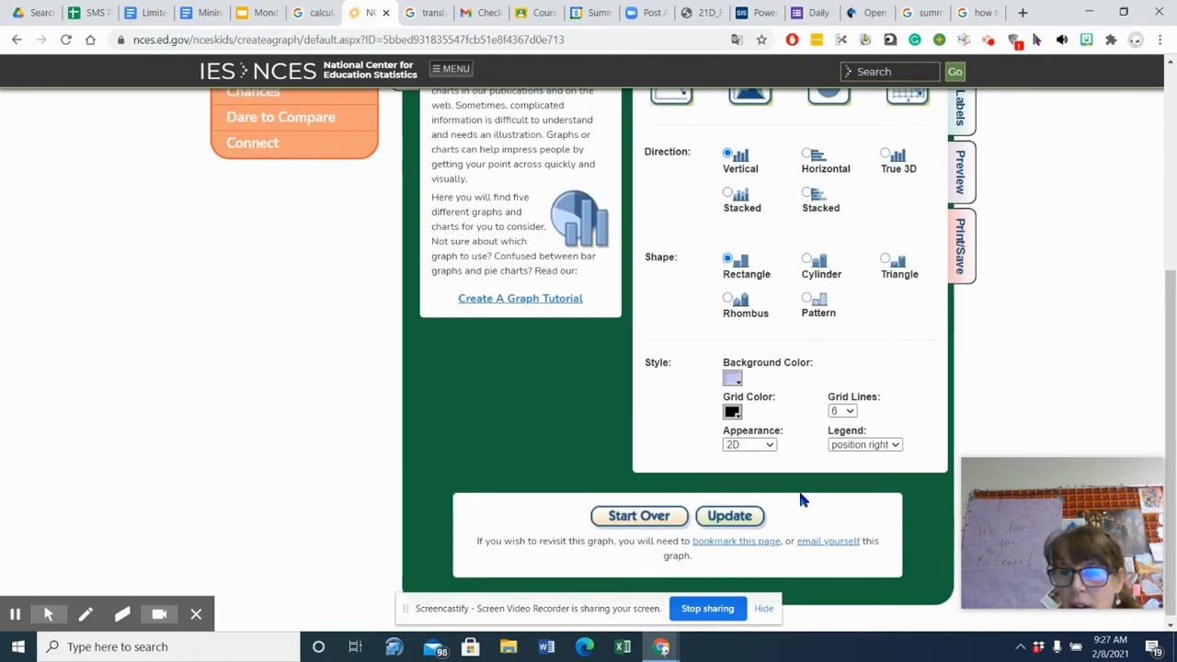
pyautogui.moveTo(926, 269)
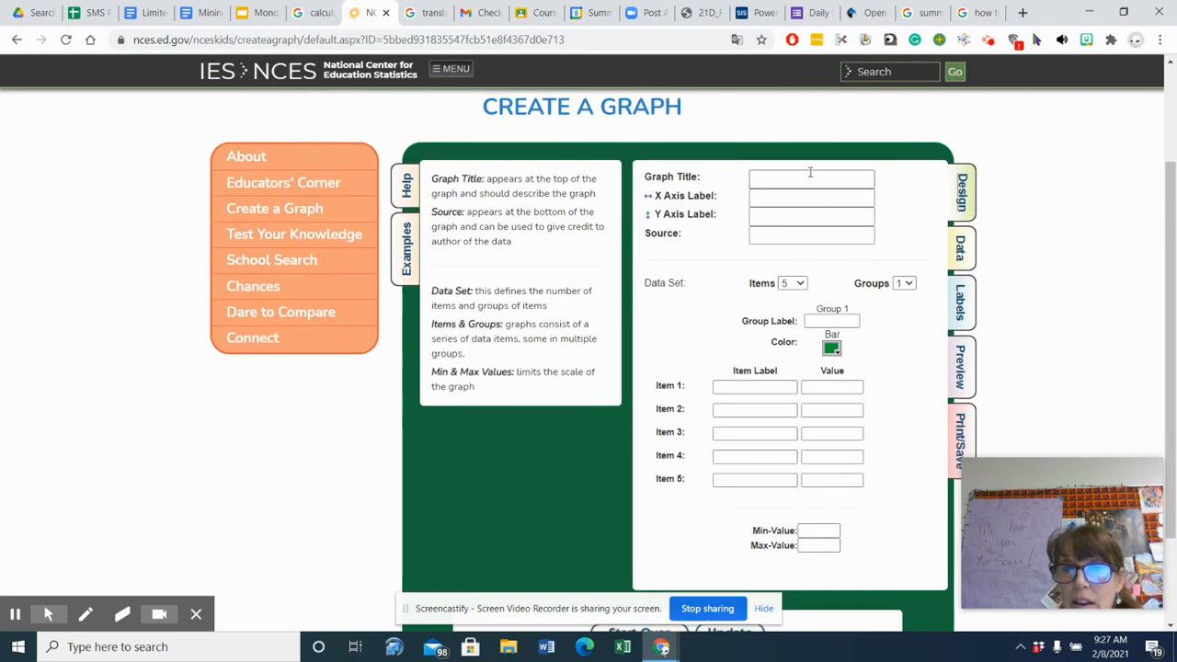
# - Enter graph title '% Mass versus Whole cookie', X axis label 'Mass' and Y axis label 'item'
pyautogui.click(812, 177)
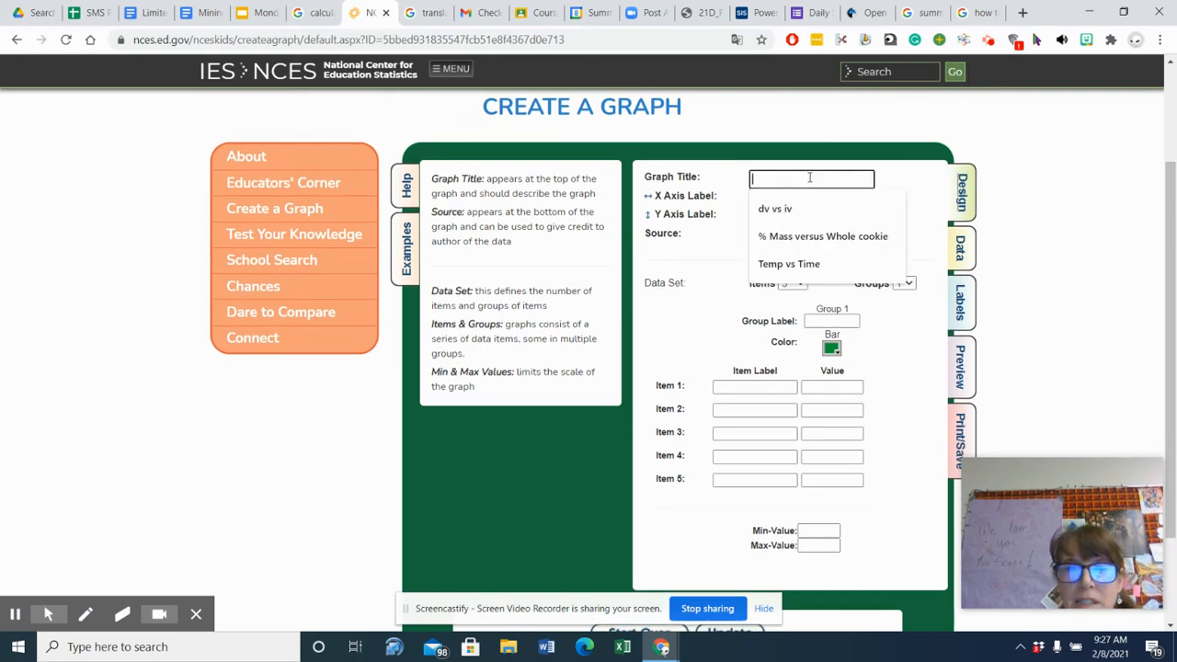
pyautogui.click(822, 236)
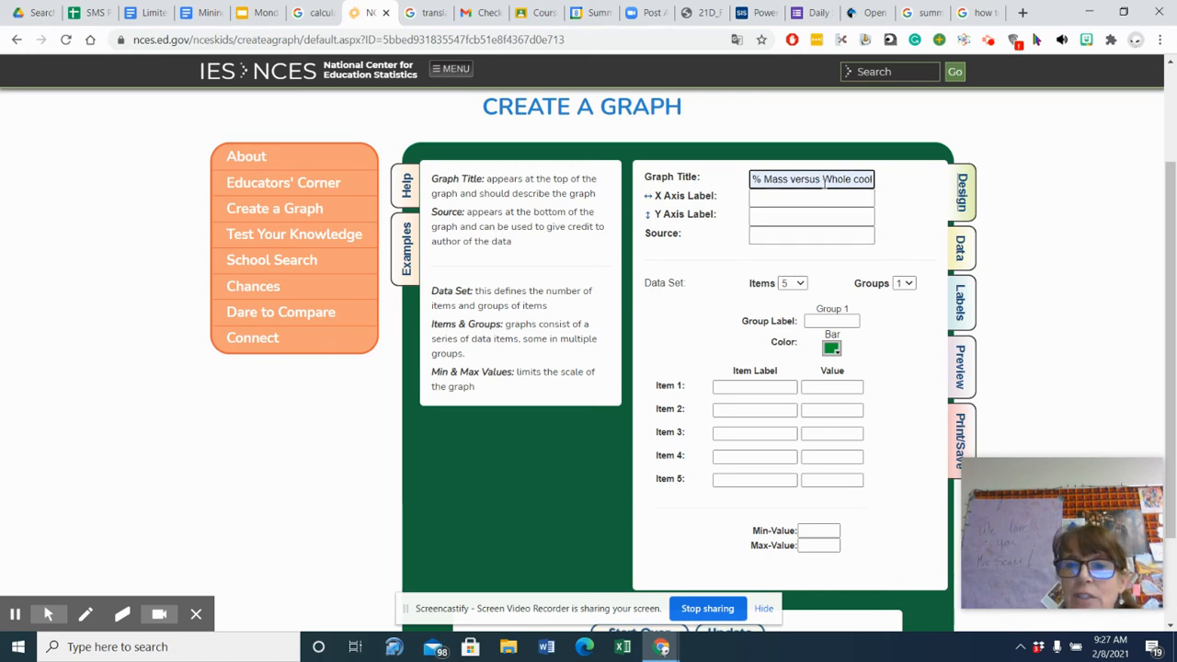
pyautogui.click(811, 197)
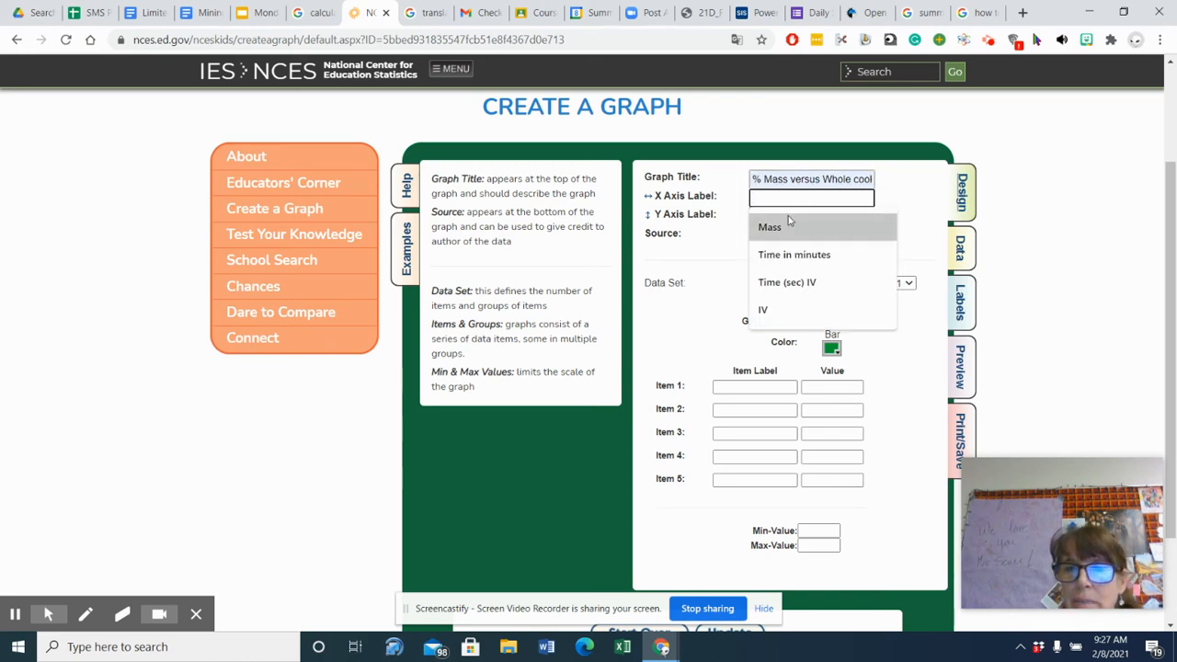
pyautogui.click(768, 228)
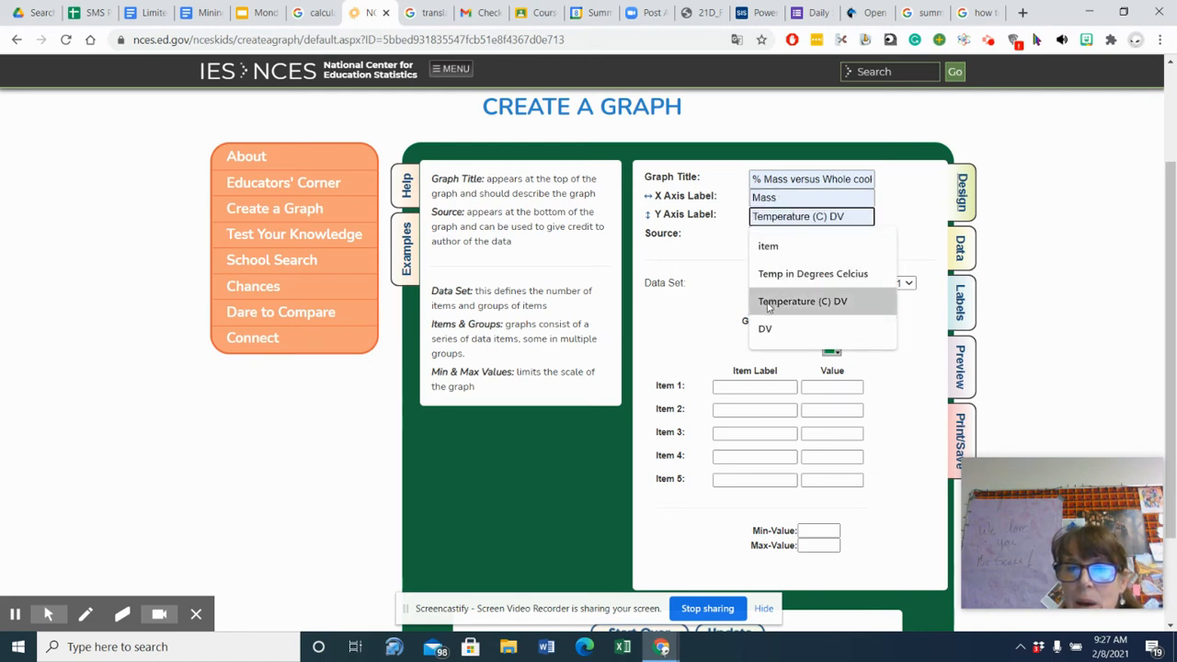
pyautogui.click(768, 246)
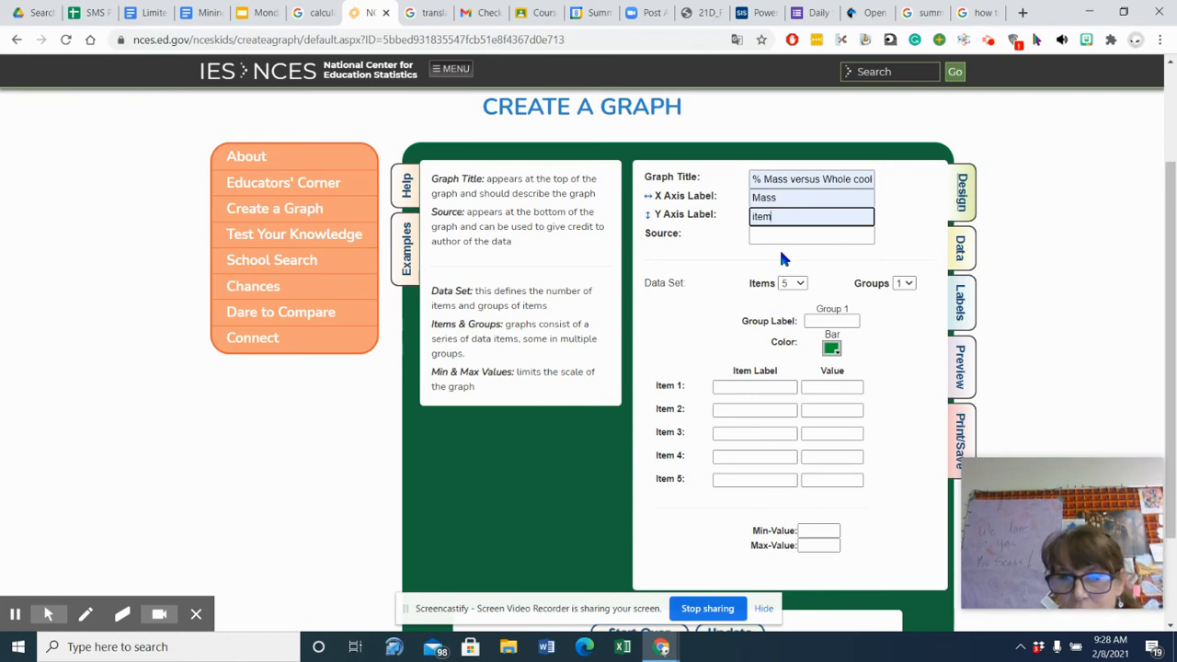
pyautogui.moveTo(891, 370)
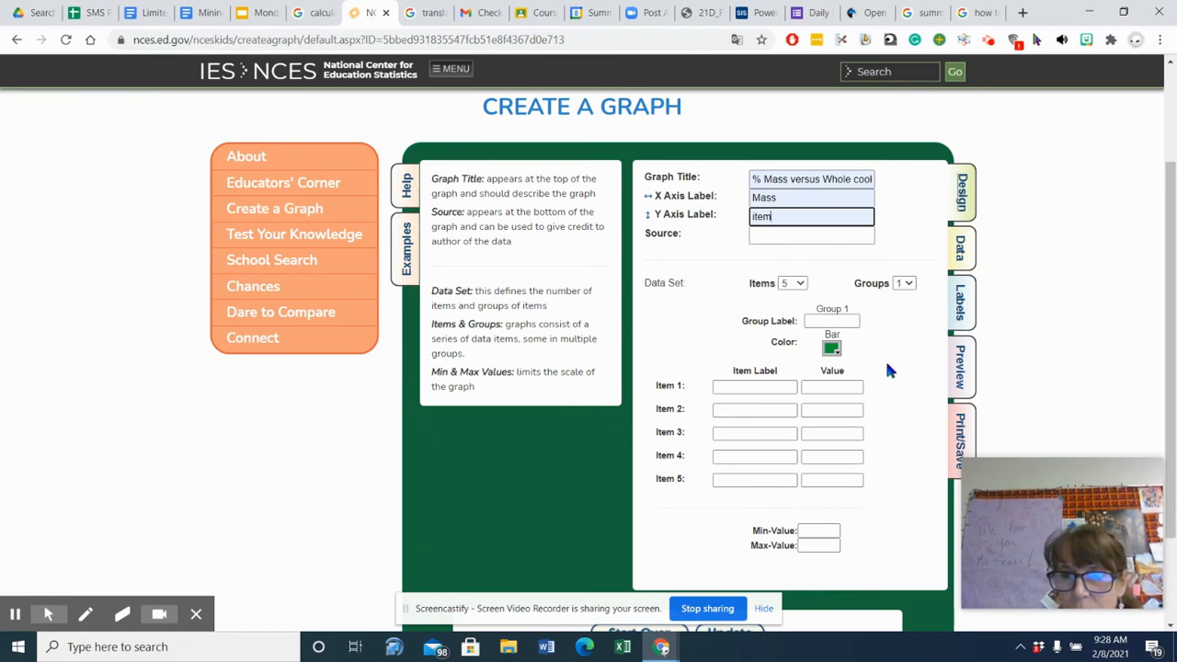
pyautogui.moveTo(806, 290)
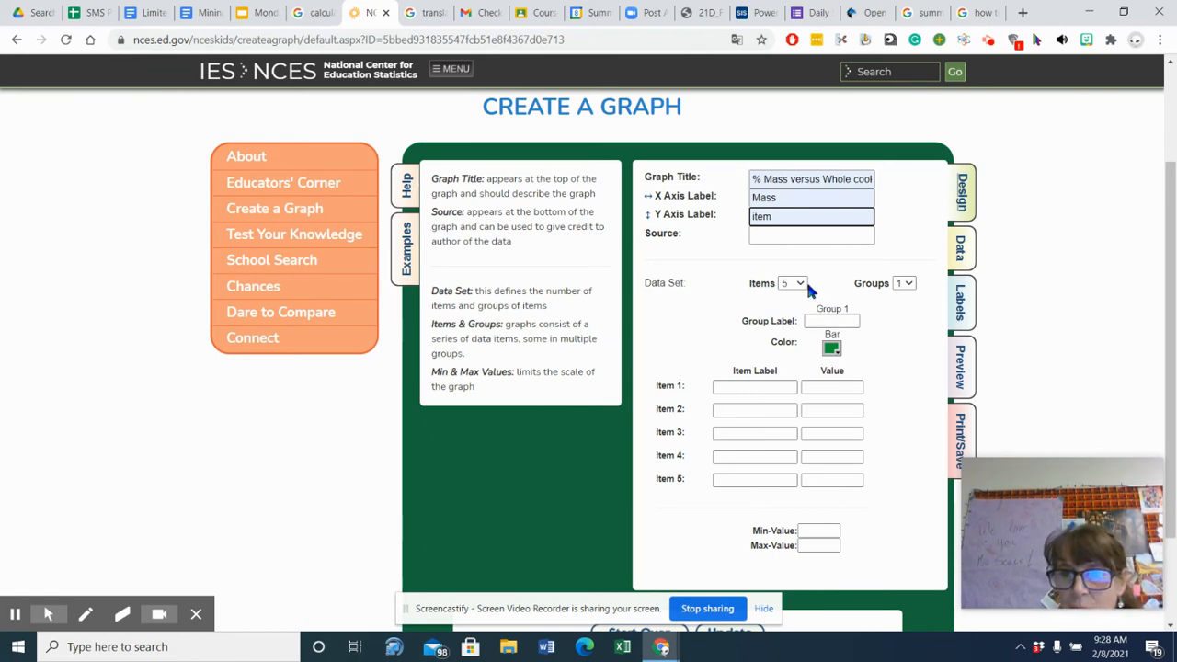
# - Choose 2 in the Items and Groups dropdowns, then select the Item 1 label box
pyautogui.click(791, 282)
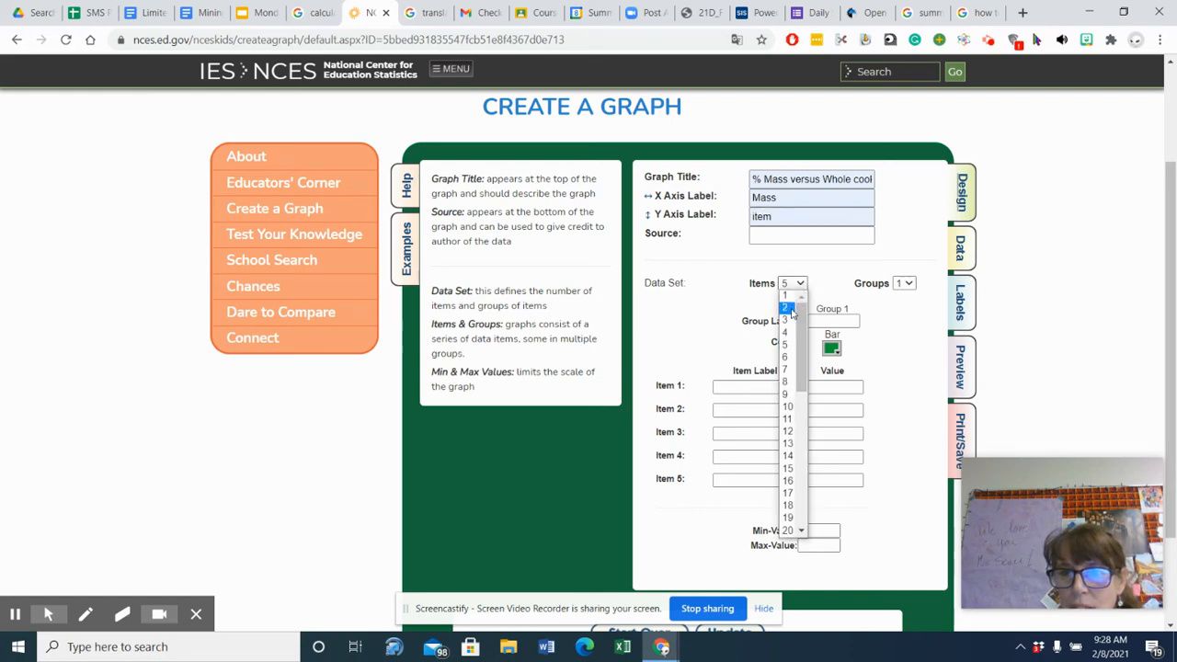
pyautogui.click(785, 305)
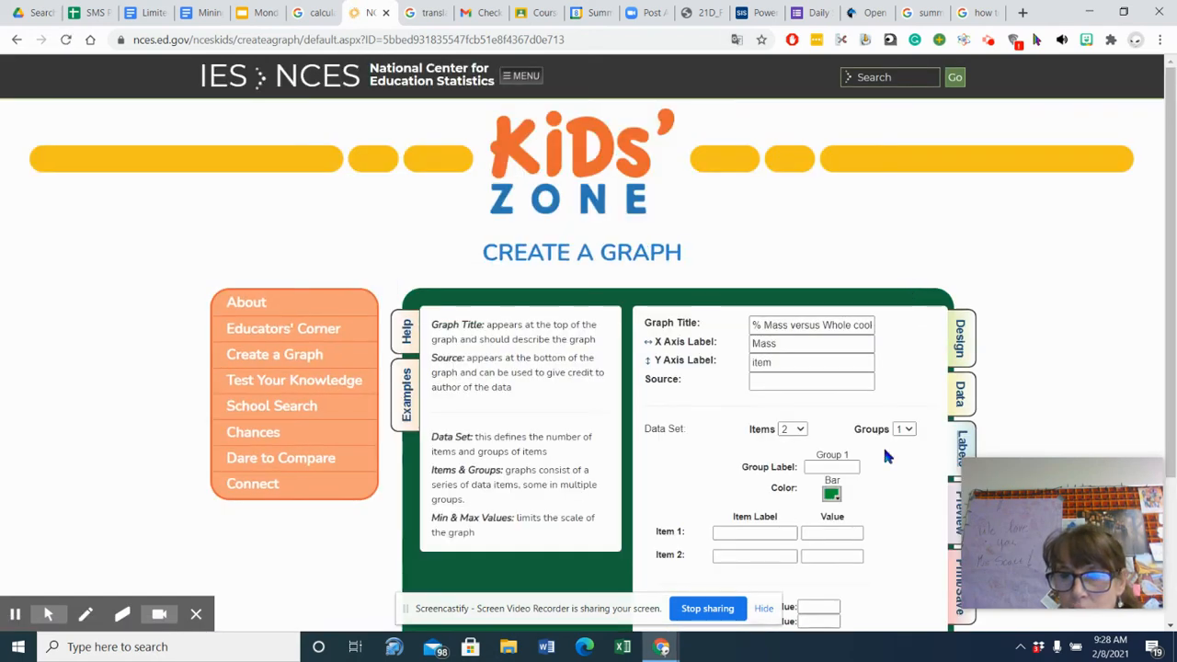
pyautogui.click(903, 429)
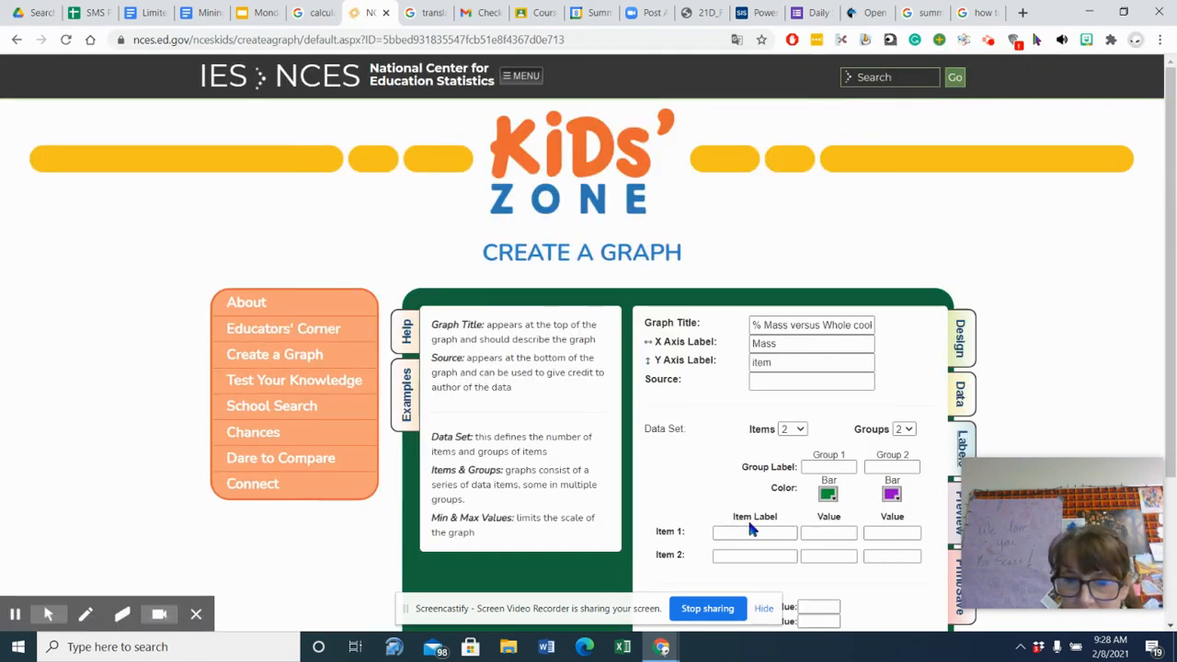
pyautogui.click(755, 533)
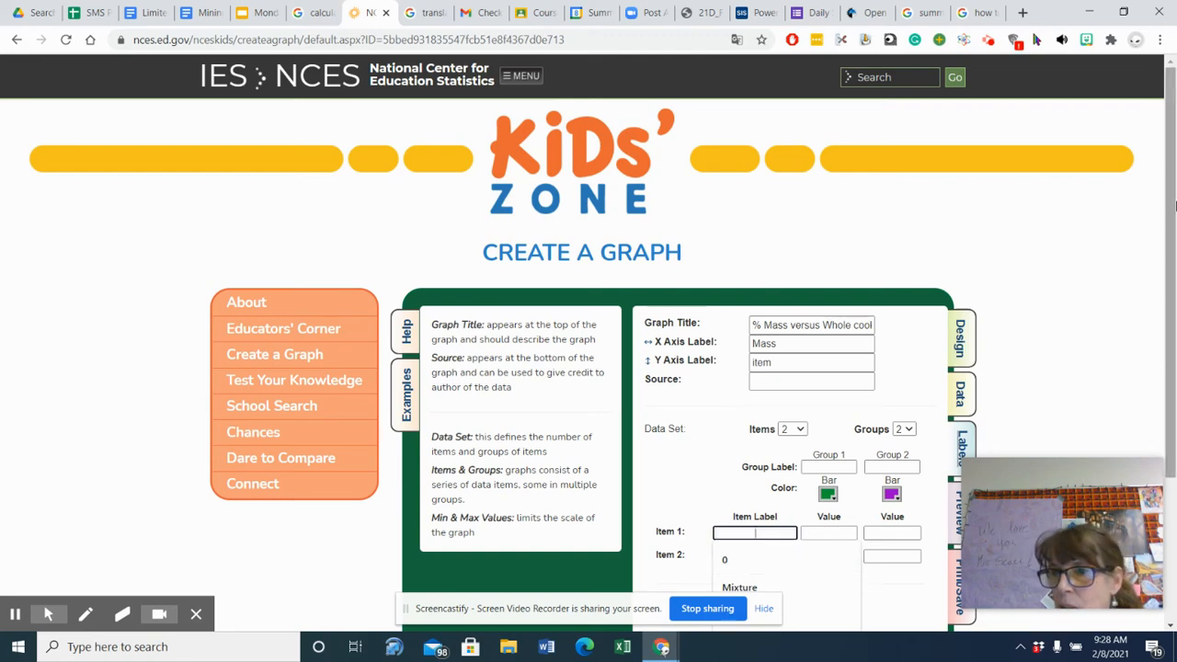
# - Enter item 'Chips' with values 1.2 g and 1.2, and 'Whole cookie' with 5.4
pyautogui.scroll(-3)
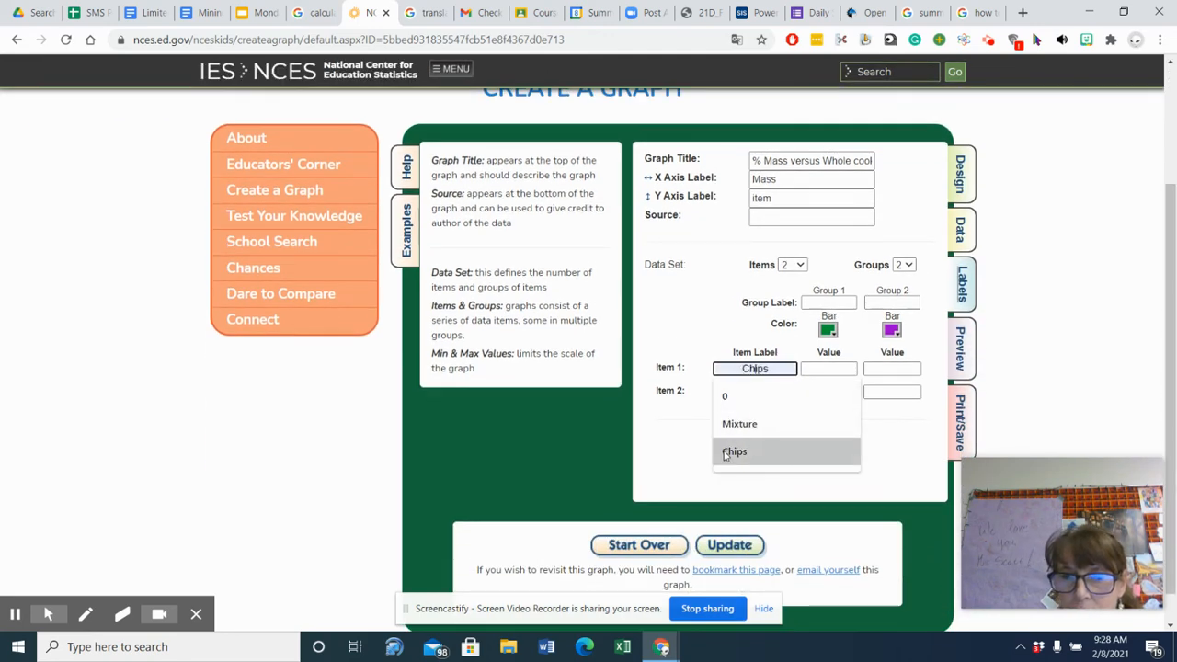
pyautogui.click(734, 452)
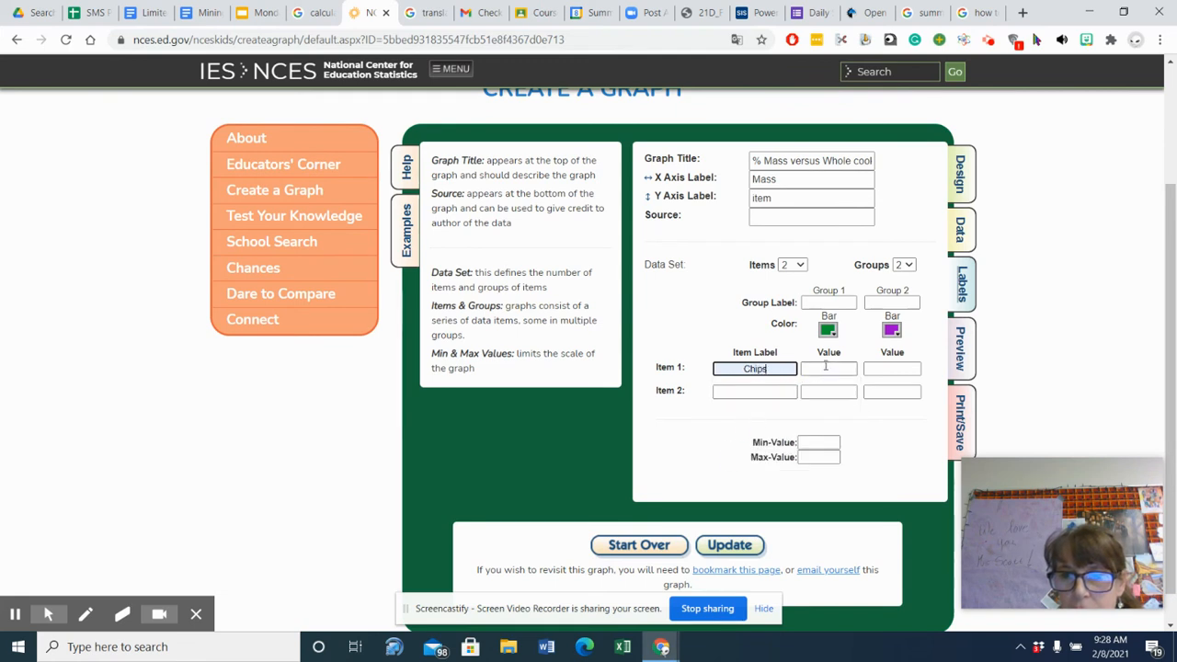
pyautogui.write('1.2 g')
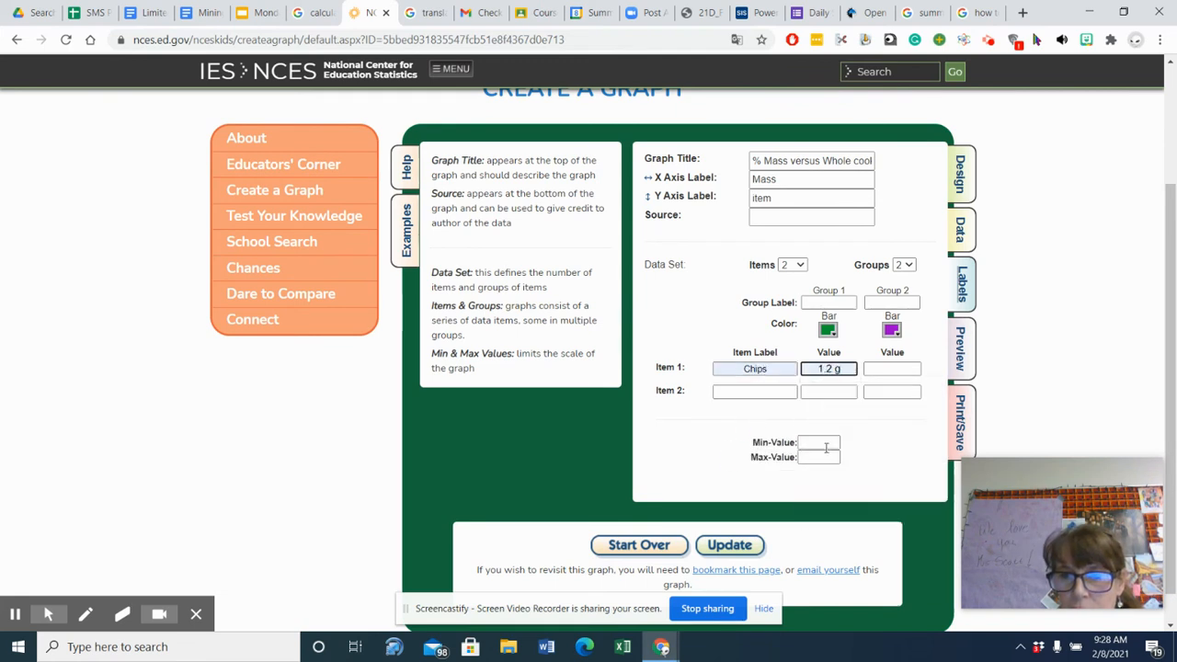
pyautogui.click(892, 369)
pyautogui.write('1.2')
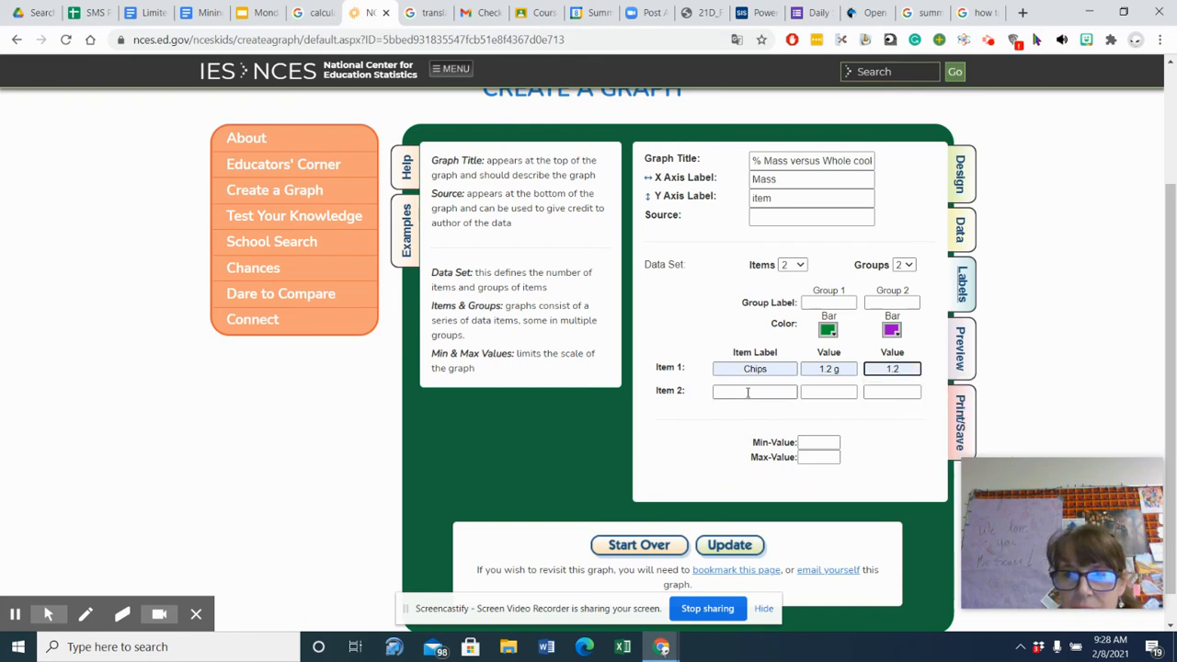
pyautogui.click(754, 392)
pyautogui.write('Whole cookie')
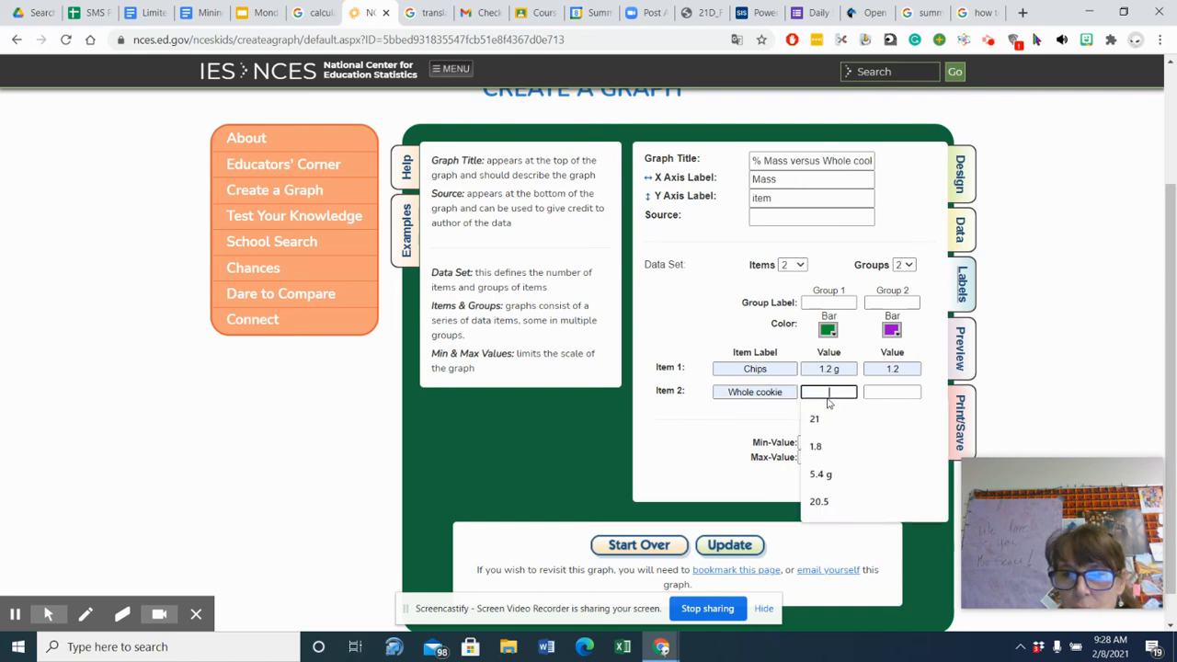
pyautogui.click(817, 475)
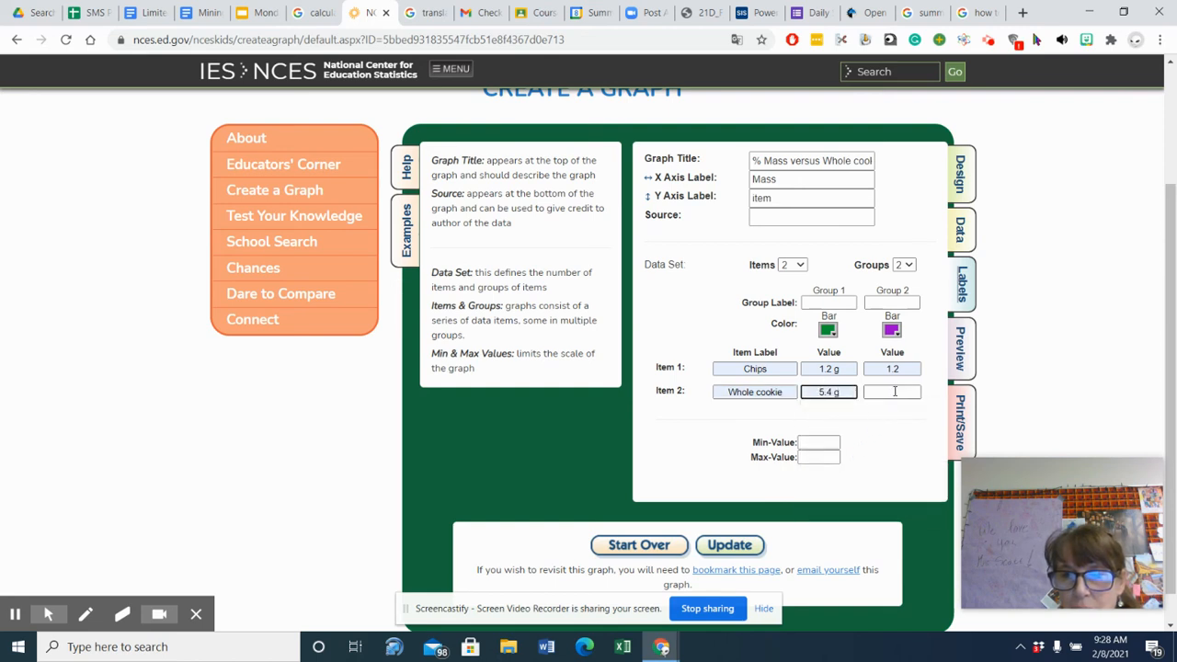
pyautogui.write('5.4')
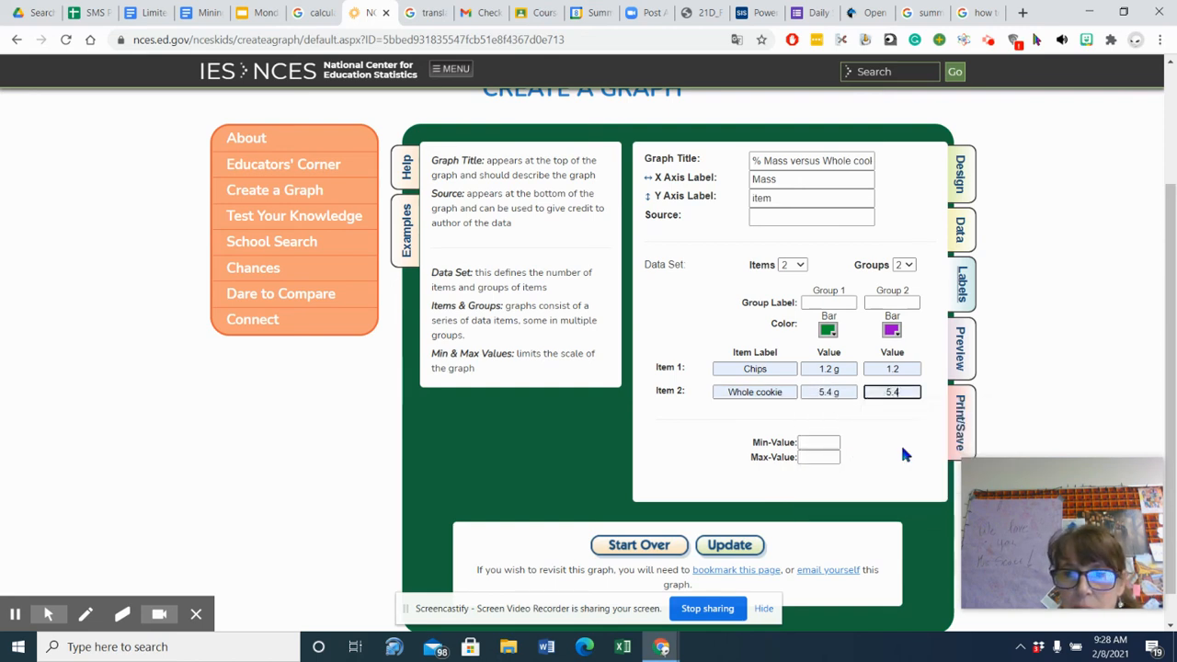
# - Set the graph scale to a minimum of 0 and a maximum of 8
pyautogui.click(820, 443)
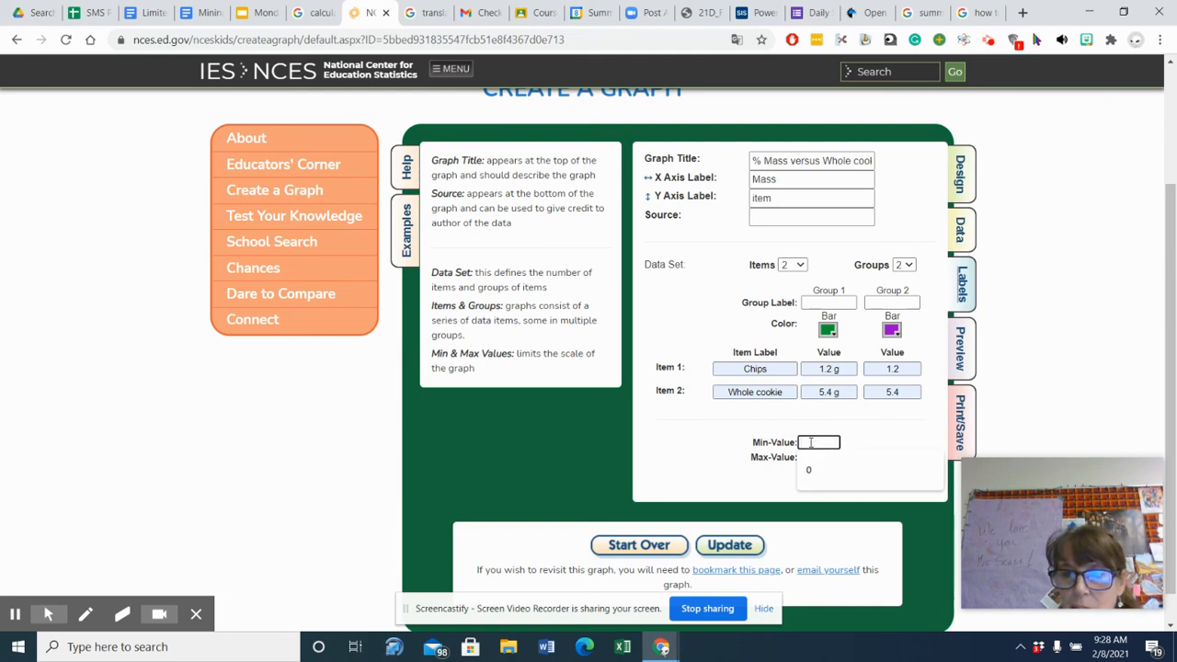
pyautogui.click(818, 455)
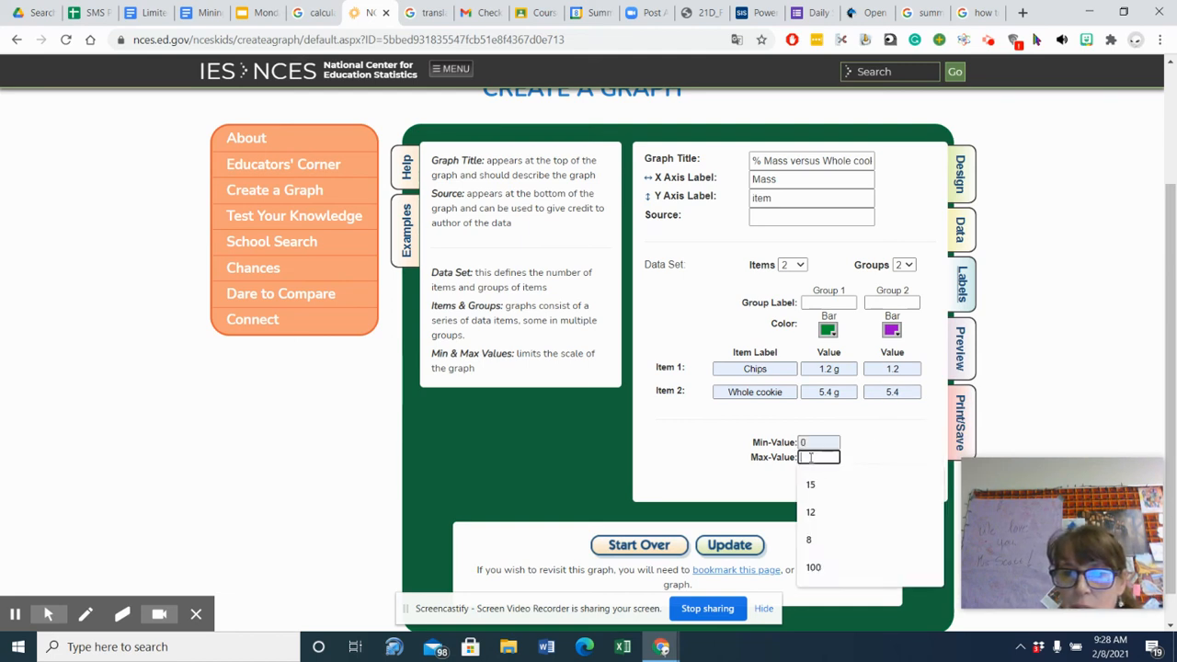
pyautogui.click(809, 540)
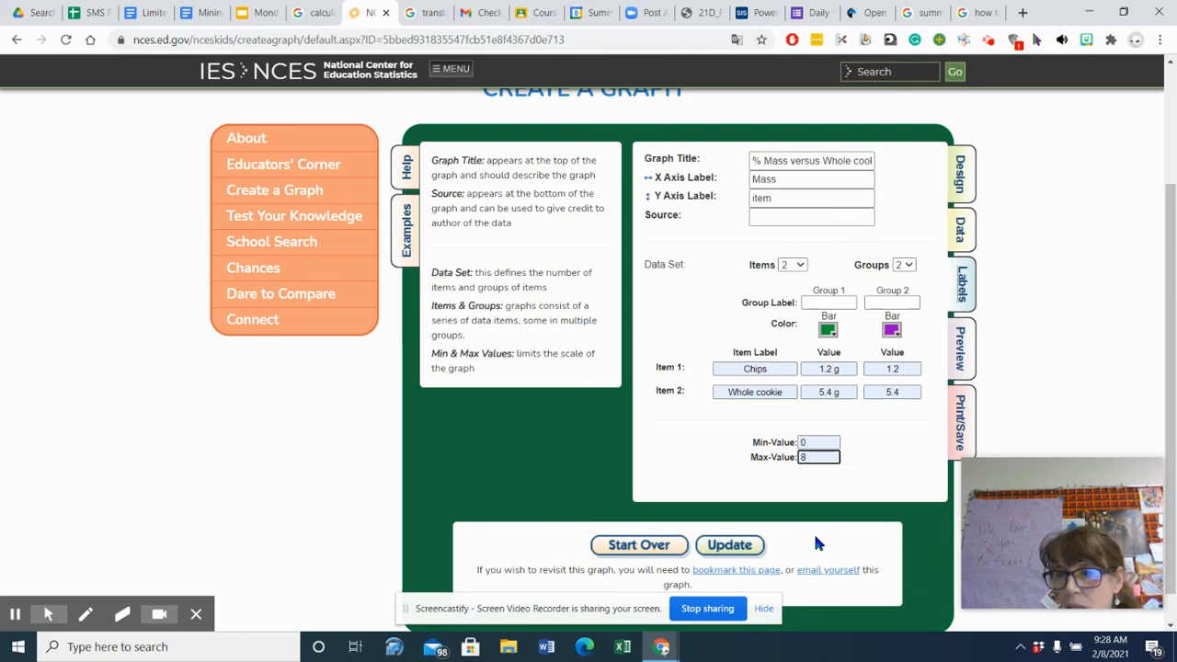
# - Update and preview the Chips/Whole cookie bar graph, then return to the Mining for Chocolate Chips doc
pyautogui.click(730, 544)
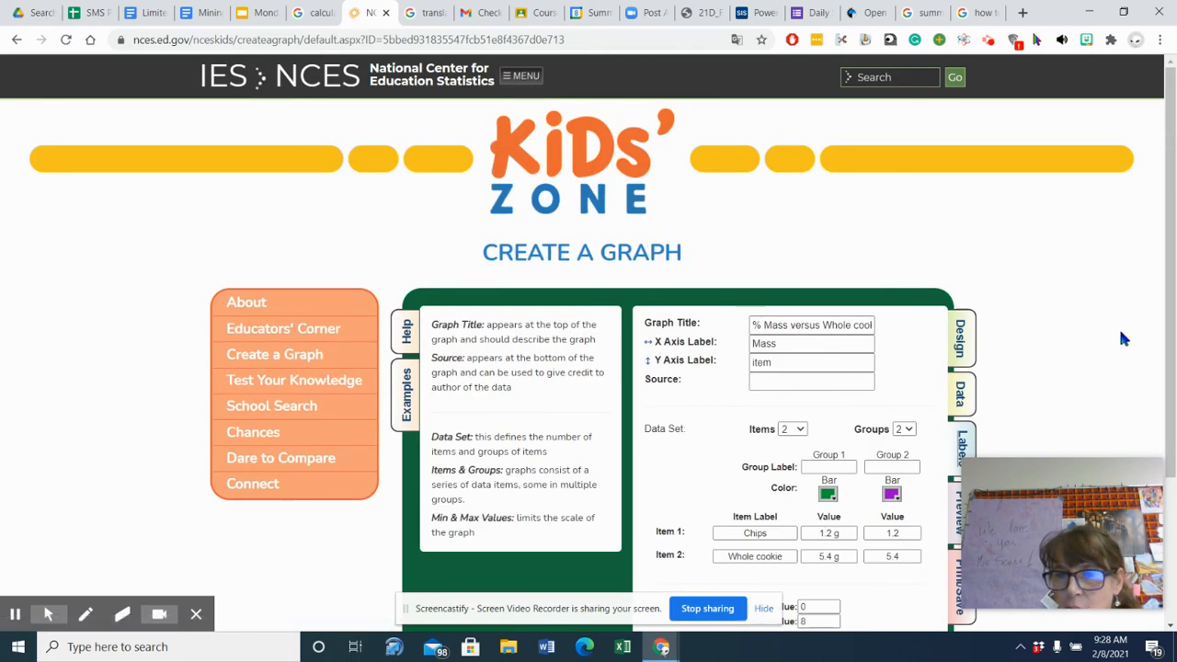
pyautogui.scroll(-3)
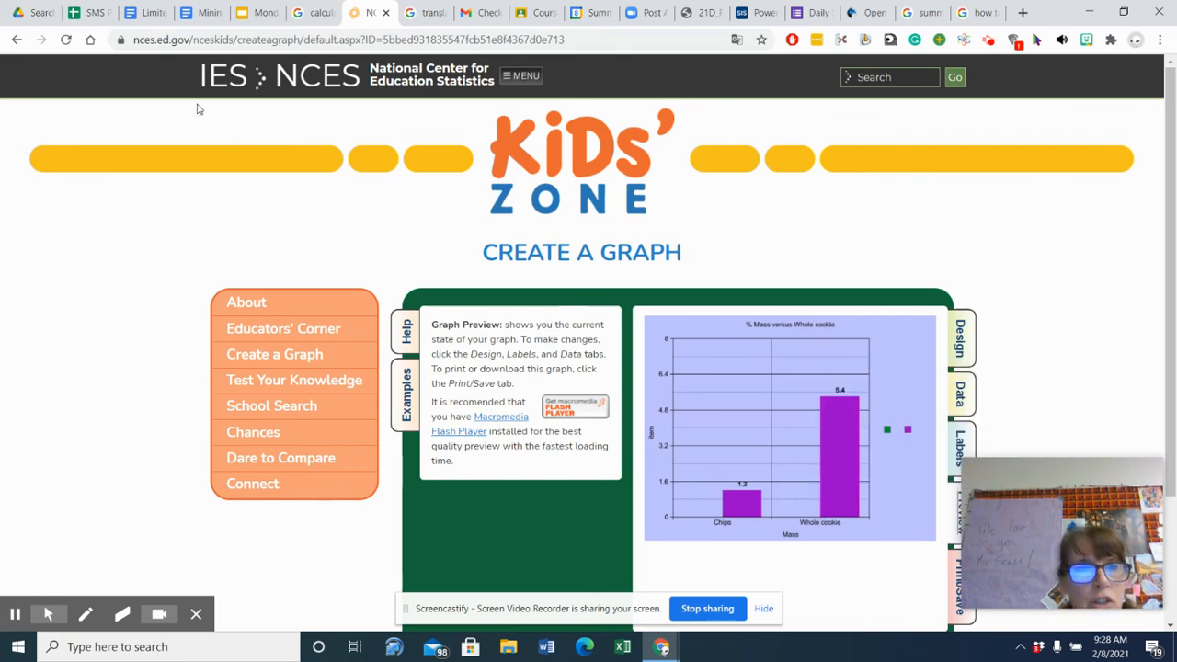
pyautogui.click(184, 13)
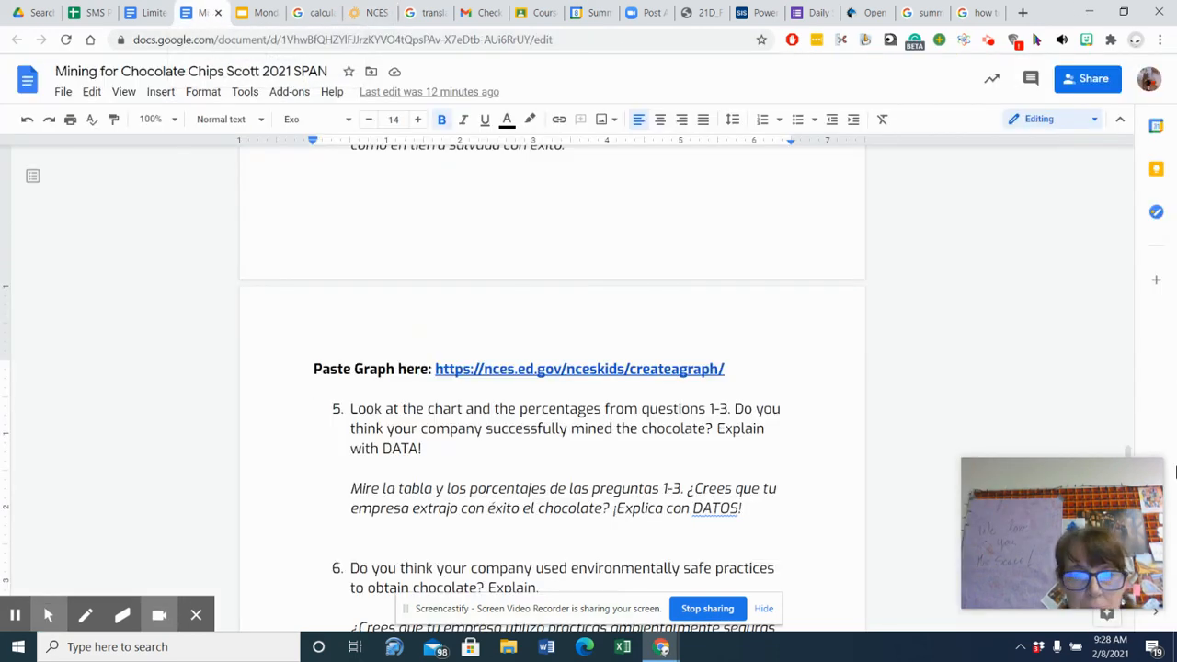